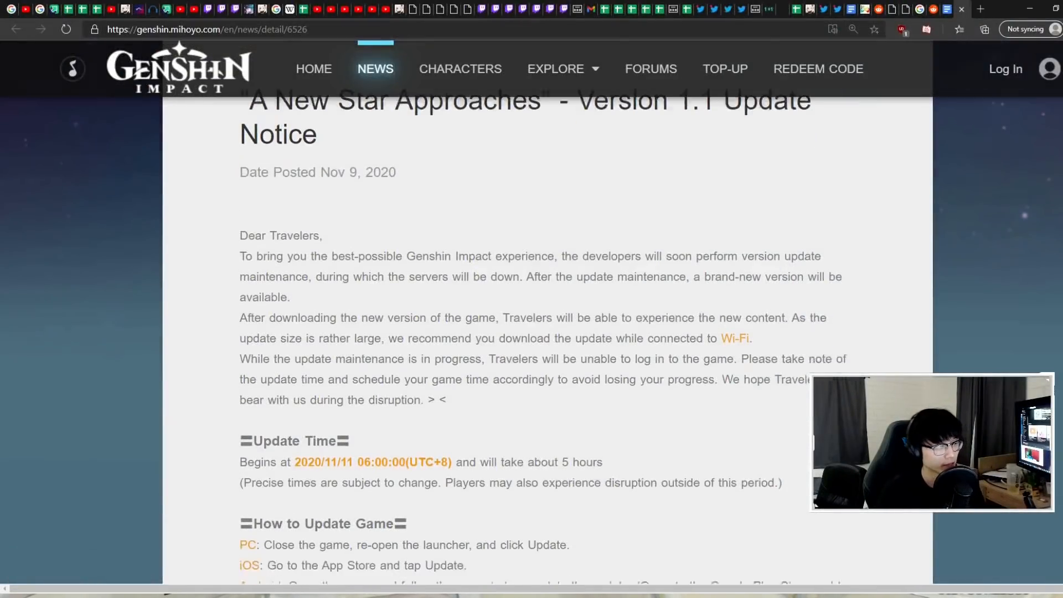
Step: Scroll the Version 1.1 Update Notice down past the Memory of Dust entry
scroll(down, 3)
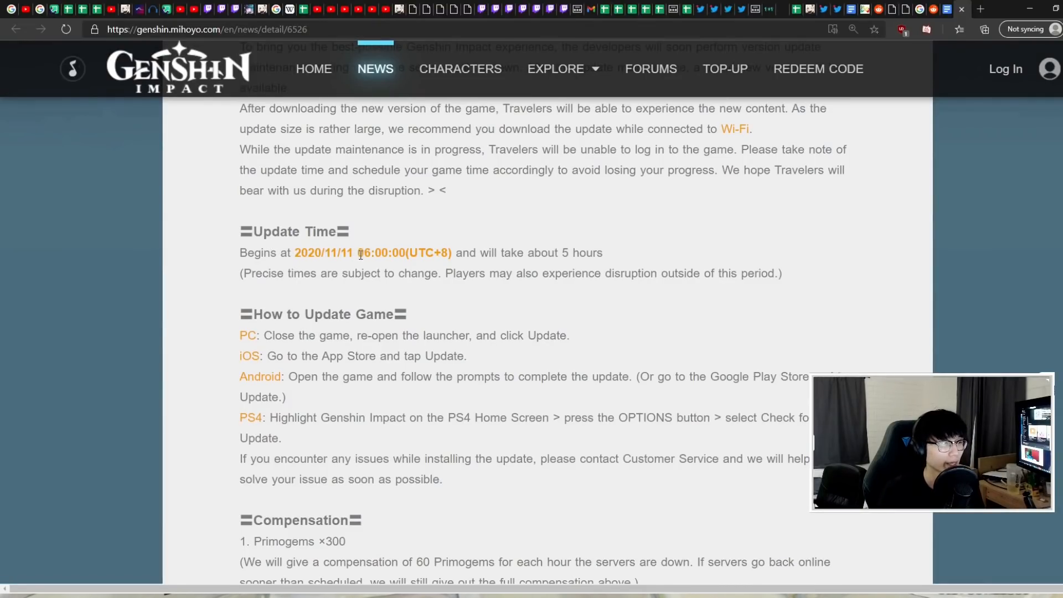
mouse_move(555, 249)
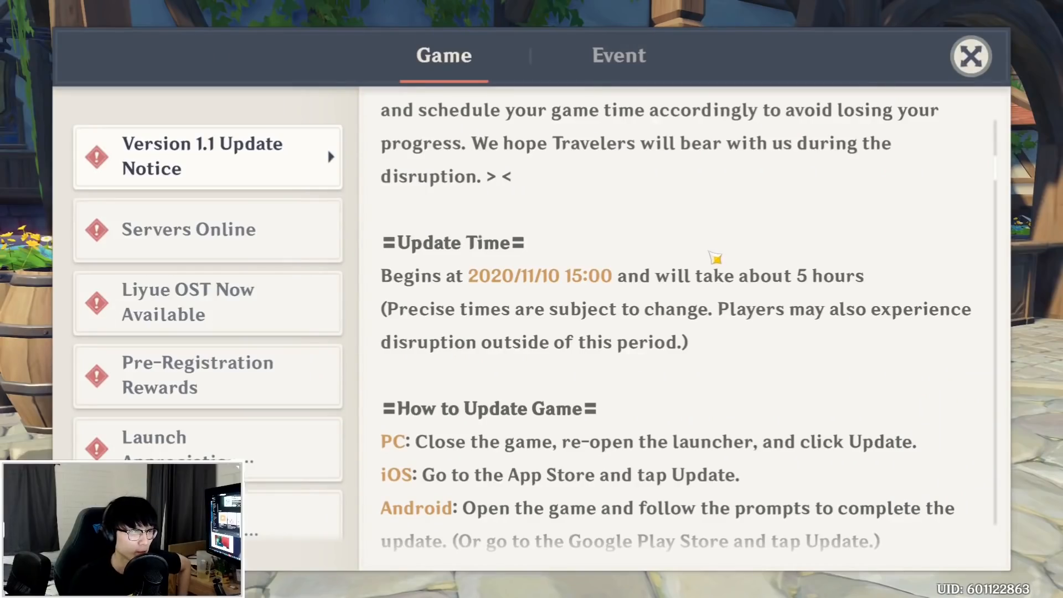
mouse_move(524, 291)
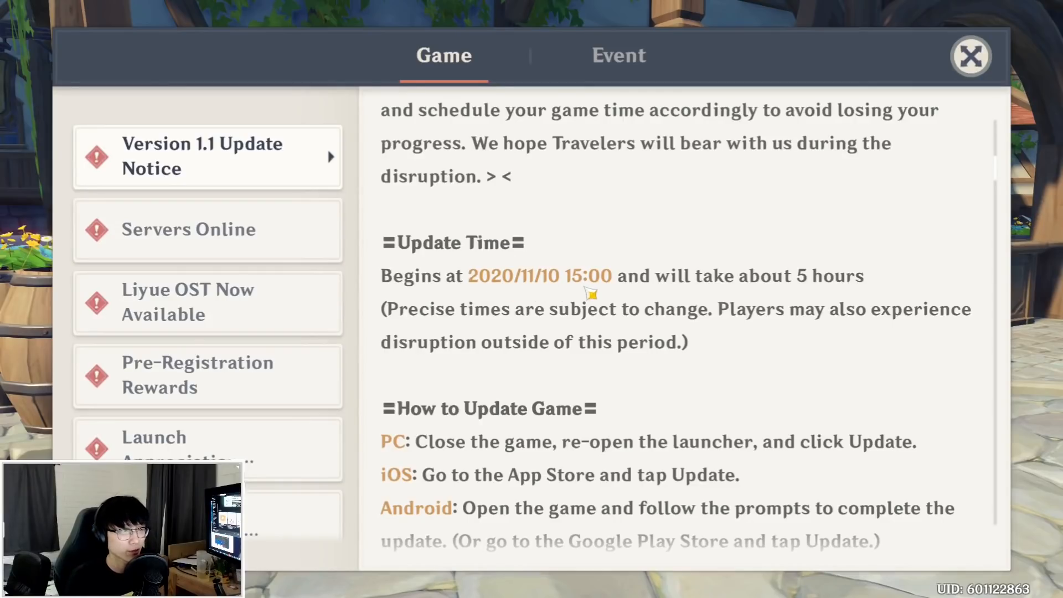
mouse_move(871, 292)
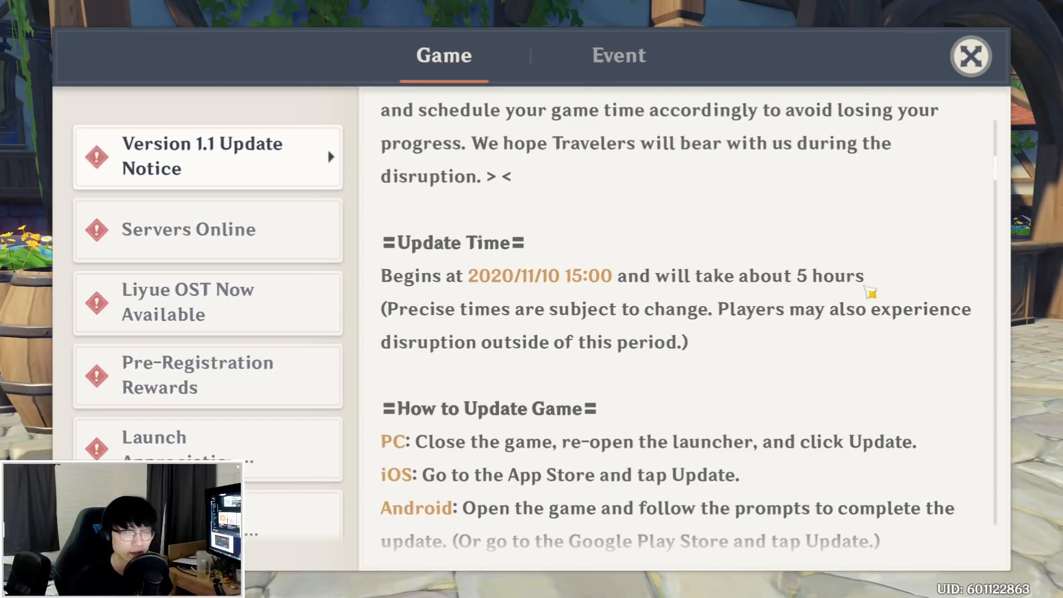
mouse_move(799, 246)
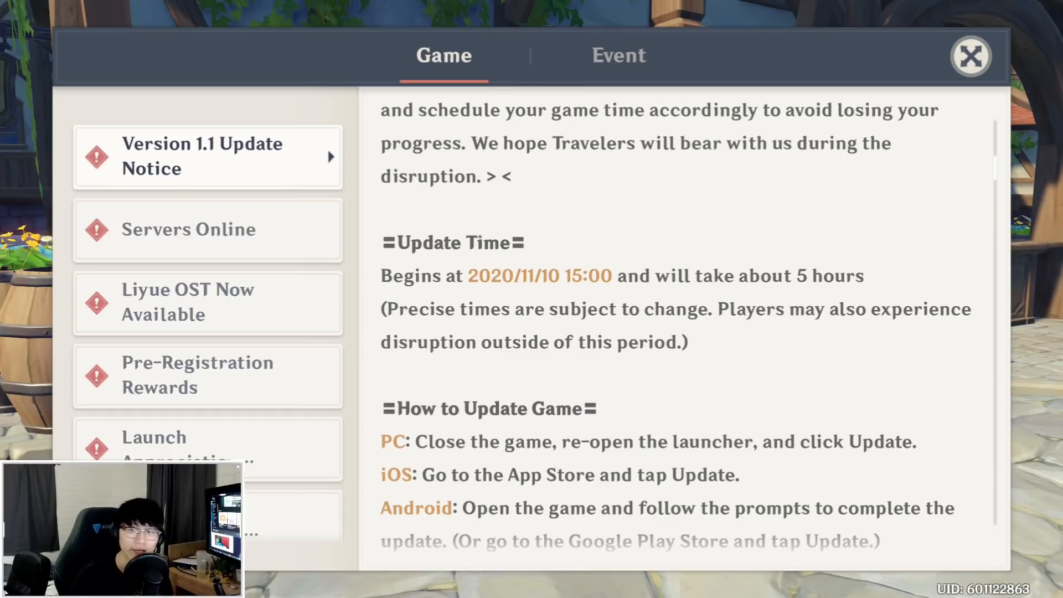
mouse_move(745, 258)
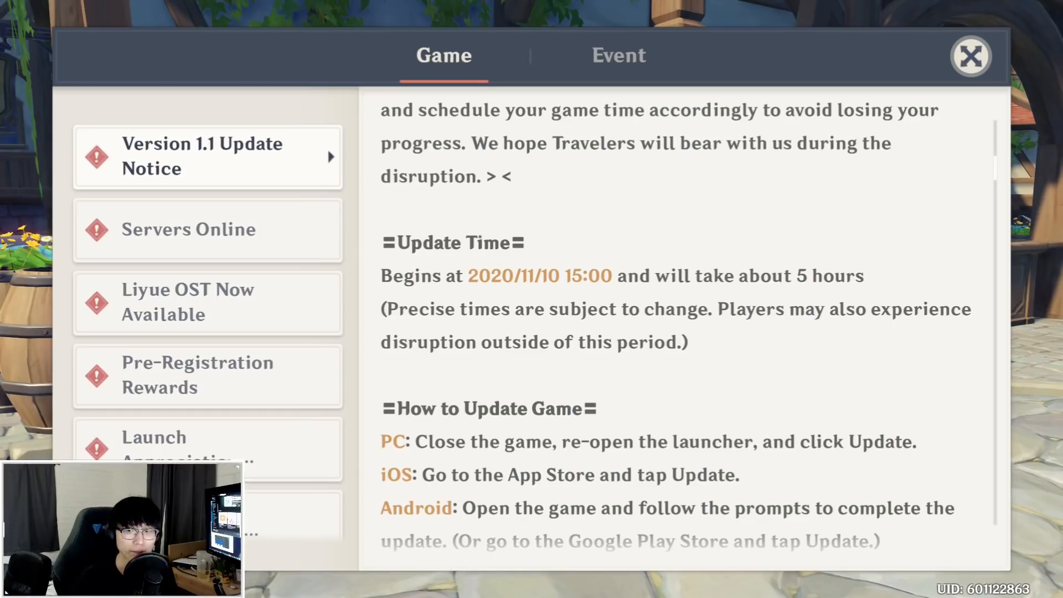
mouse_move(671, 234)
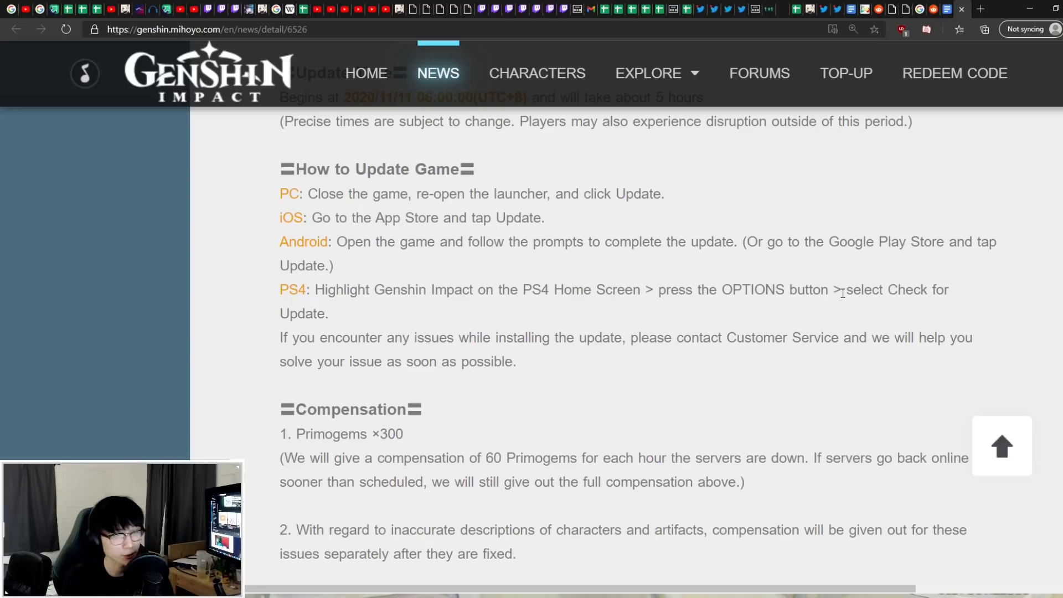
mouse_move(625, 309)
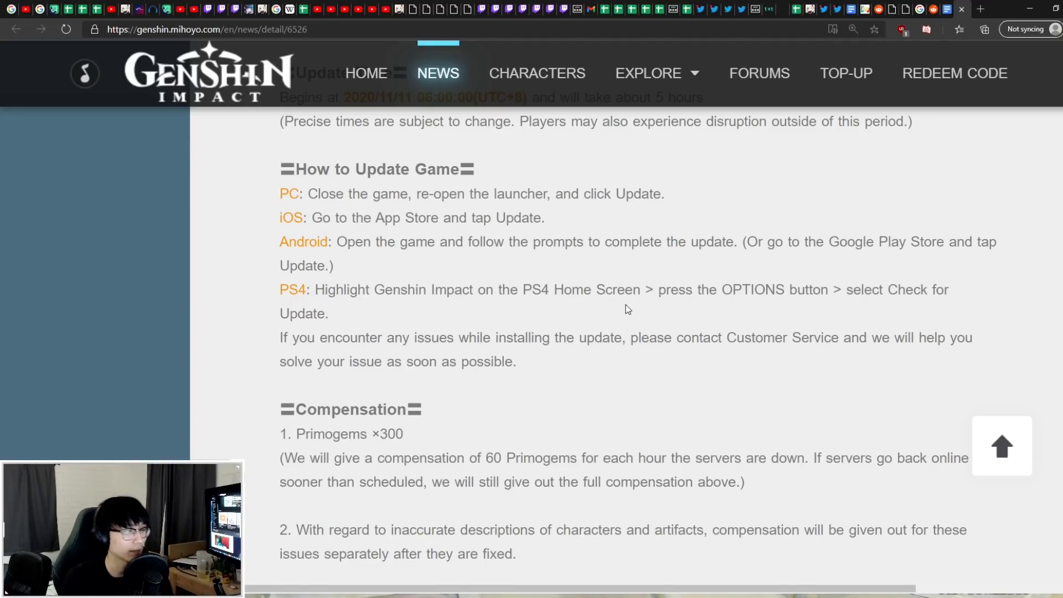
scroll(down, 3)
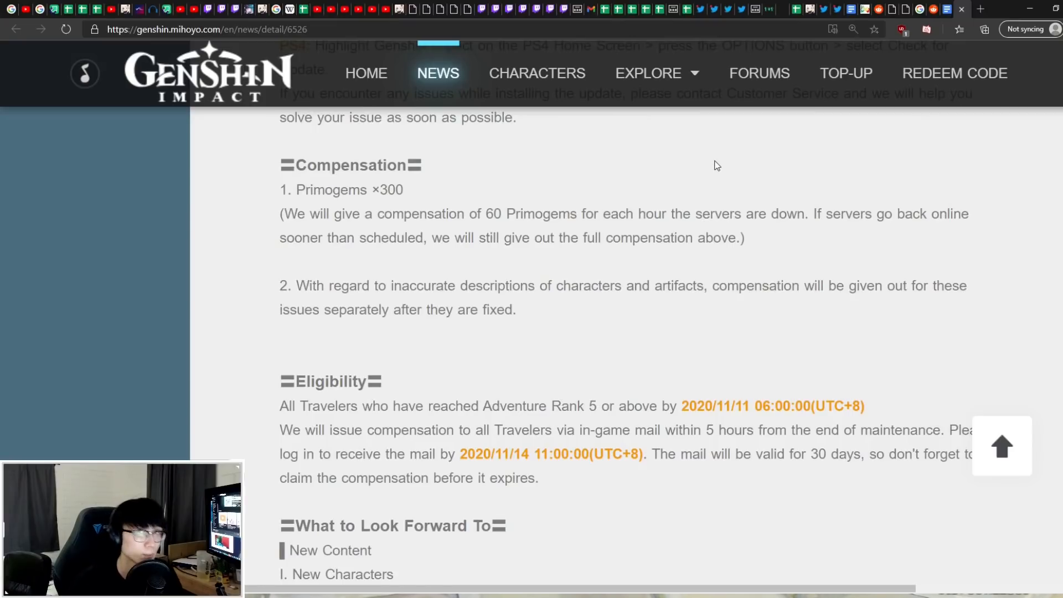
mouse_move(713, 165)
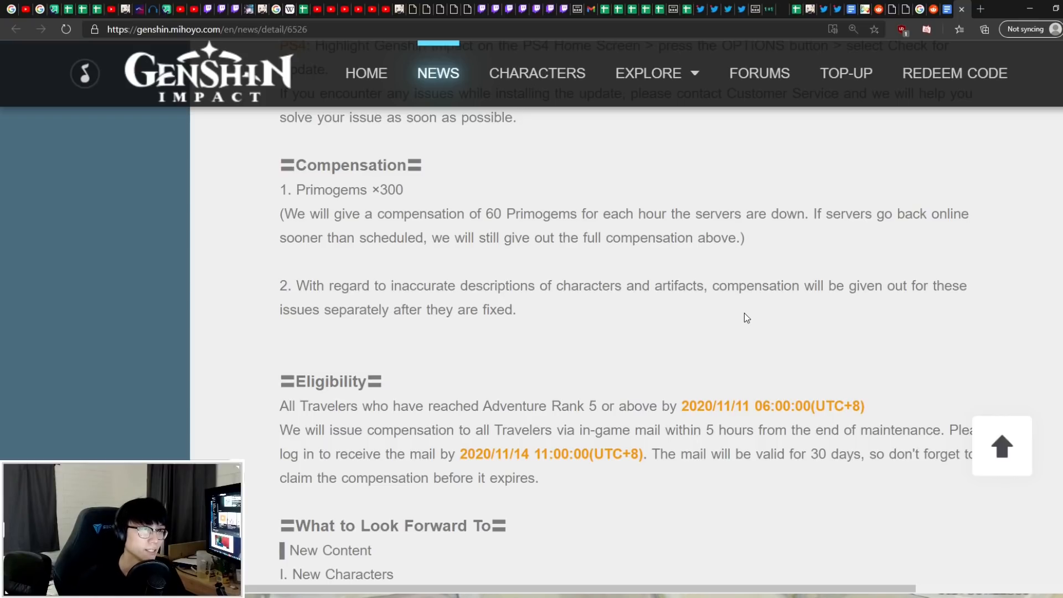
scroll(down, 3)
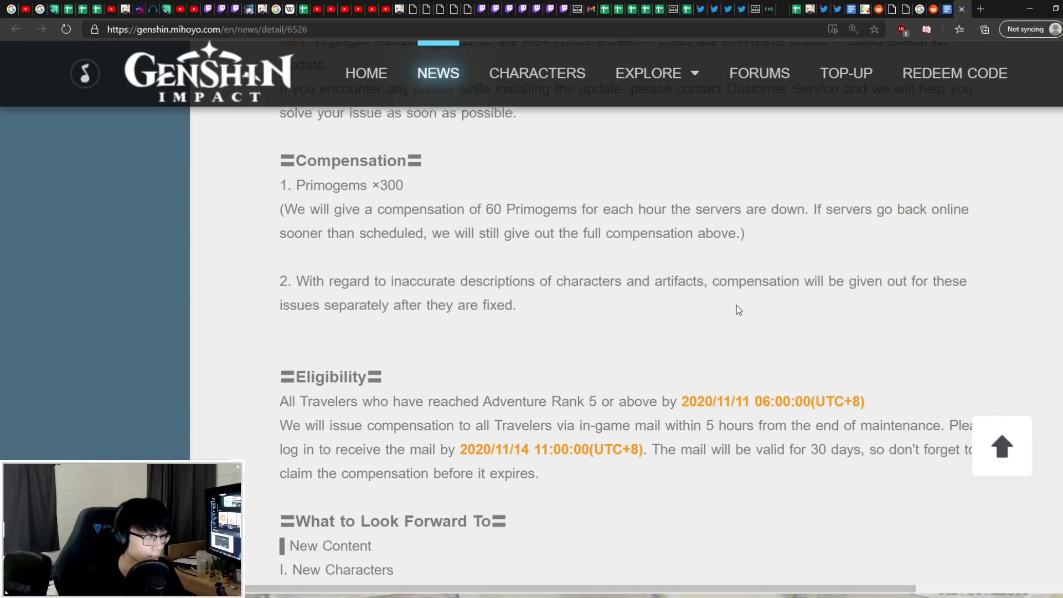
scroll(down, 3)
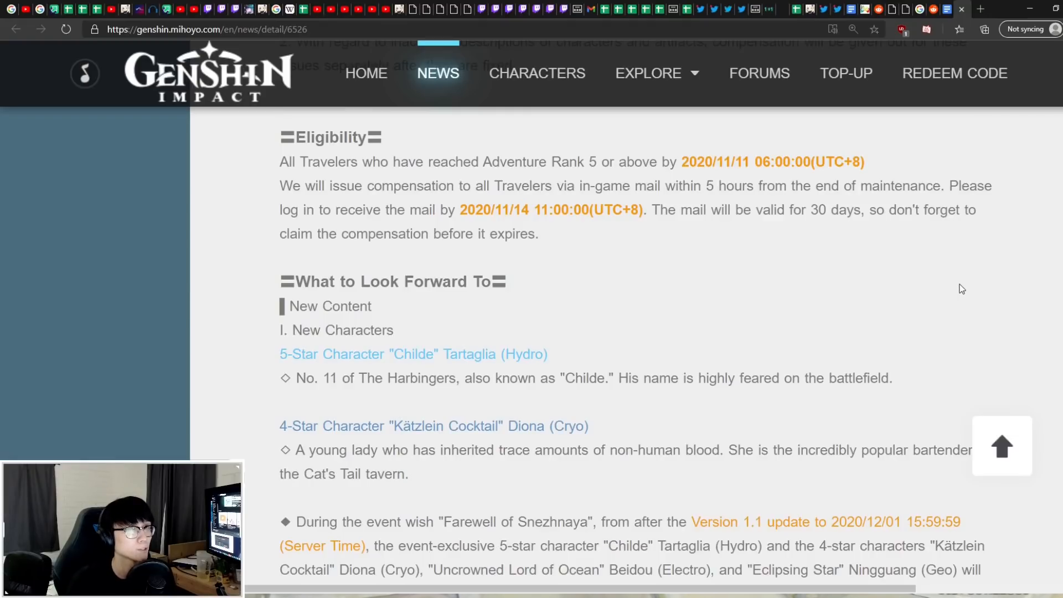
mouse_move(929, 279)
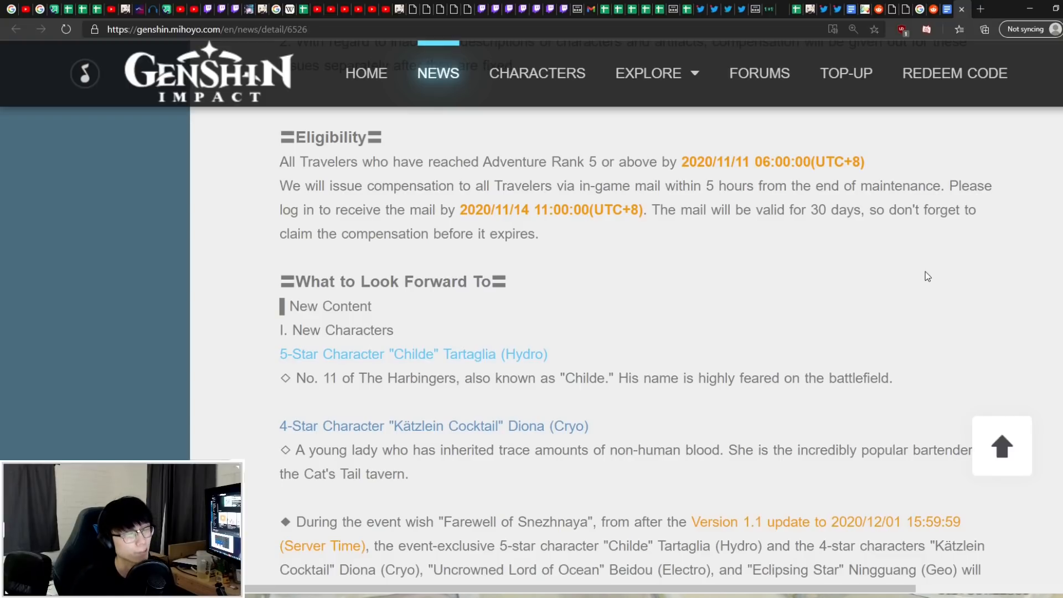
mouse_move(907, 273)
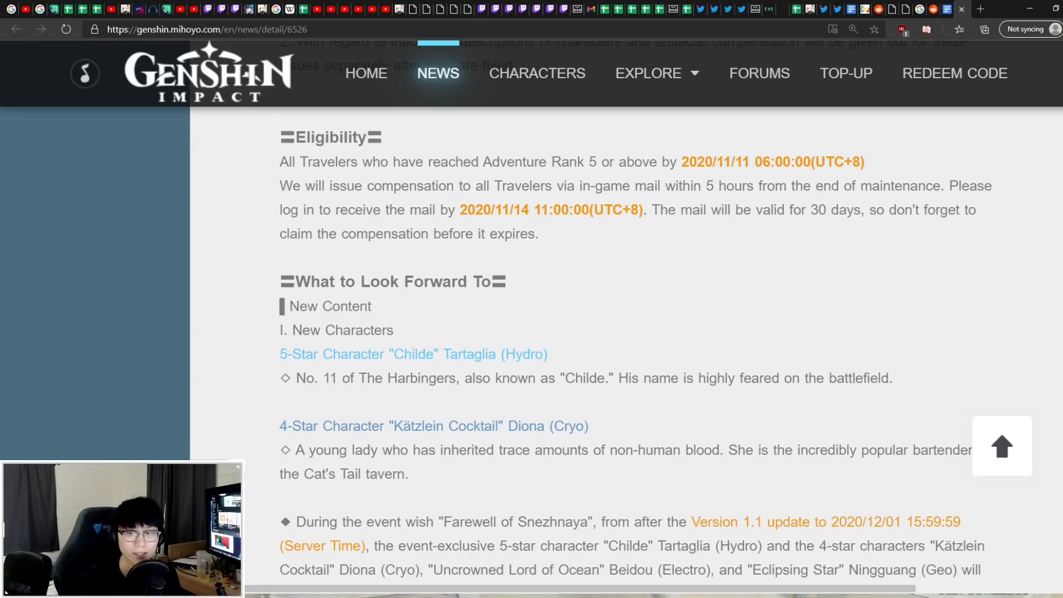
scroll(down, 3)
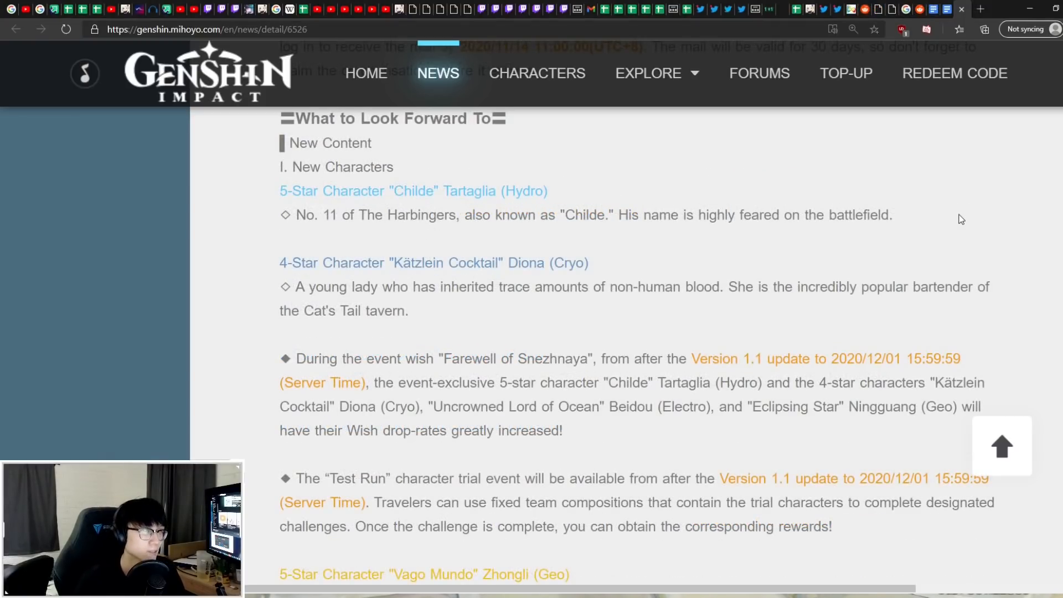
mouse_move(929, 197)
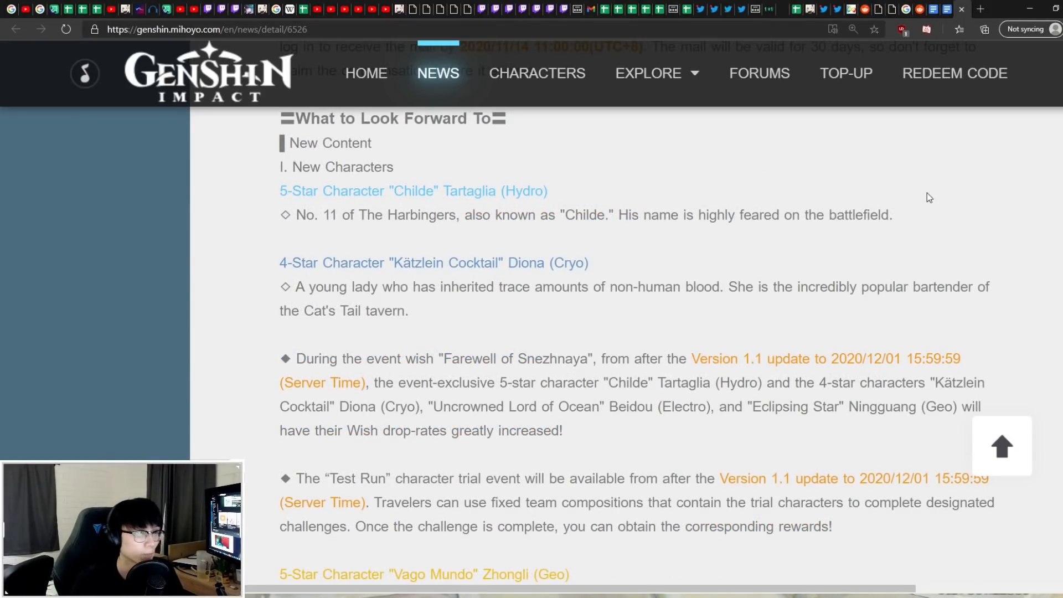
mouse_move(404, 178)
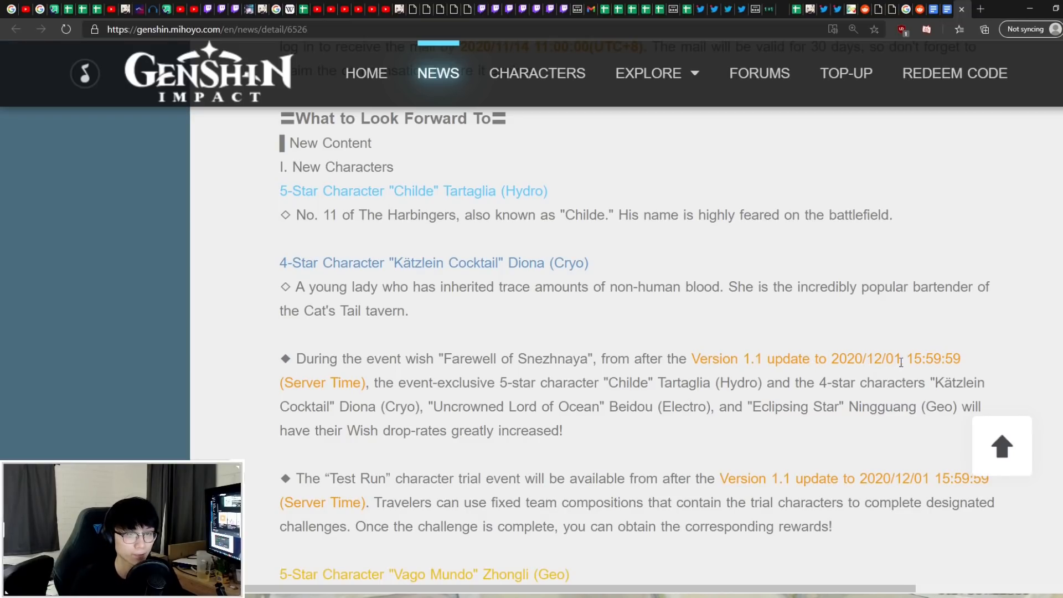
mouse_move(936, 359)
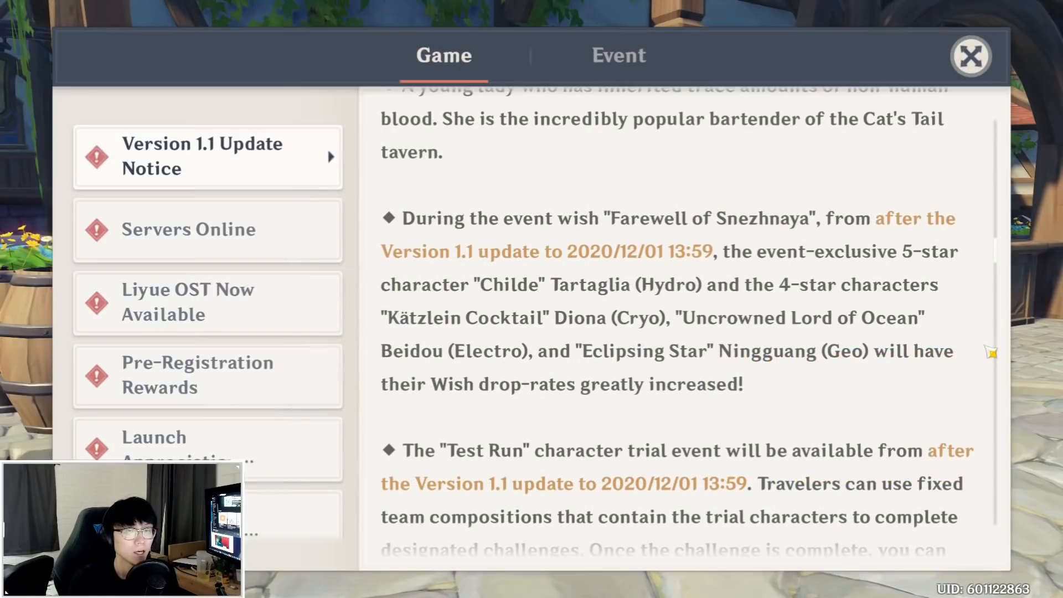
mouse_move(976, 338)
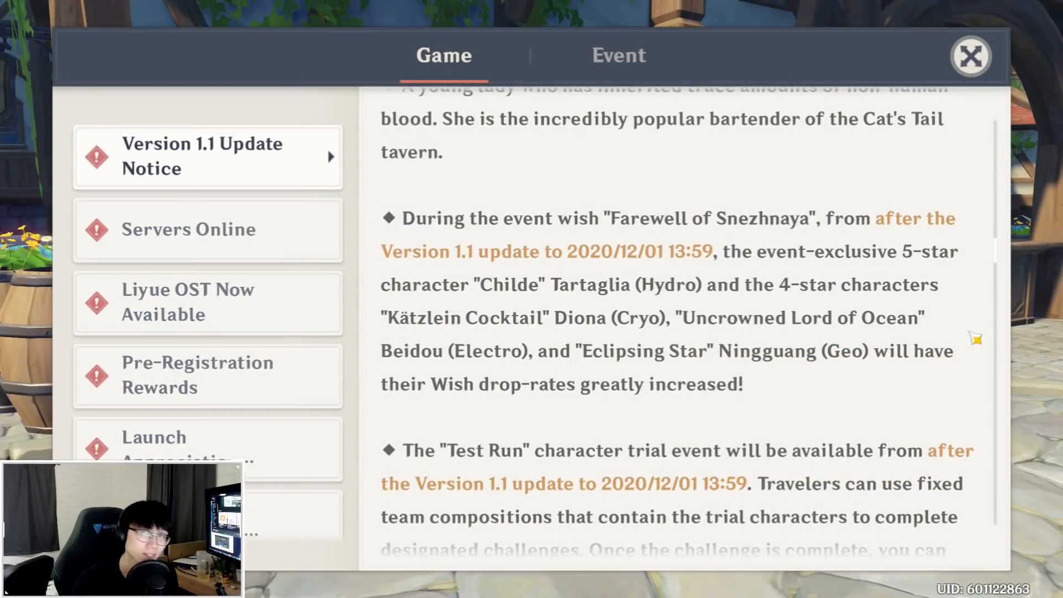
mouse_move(705, 265)
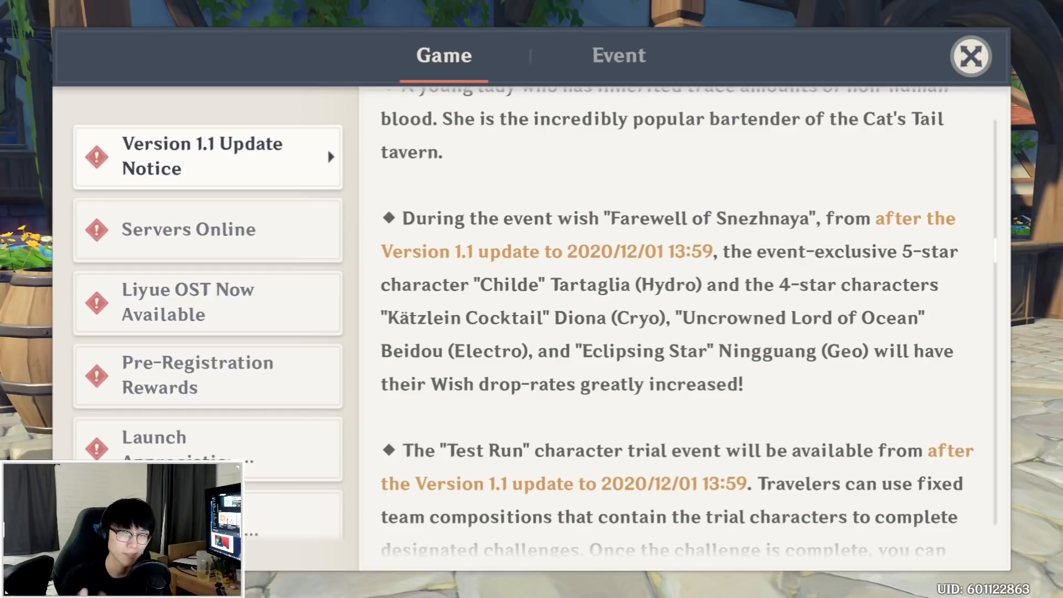
scroll(down, 3)
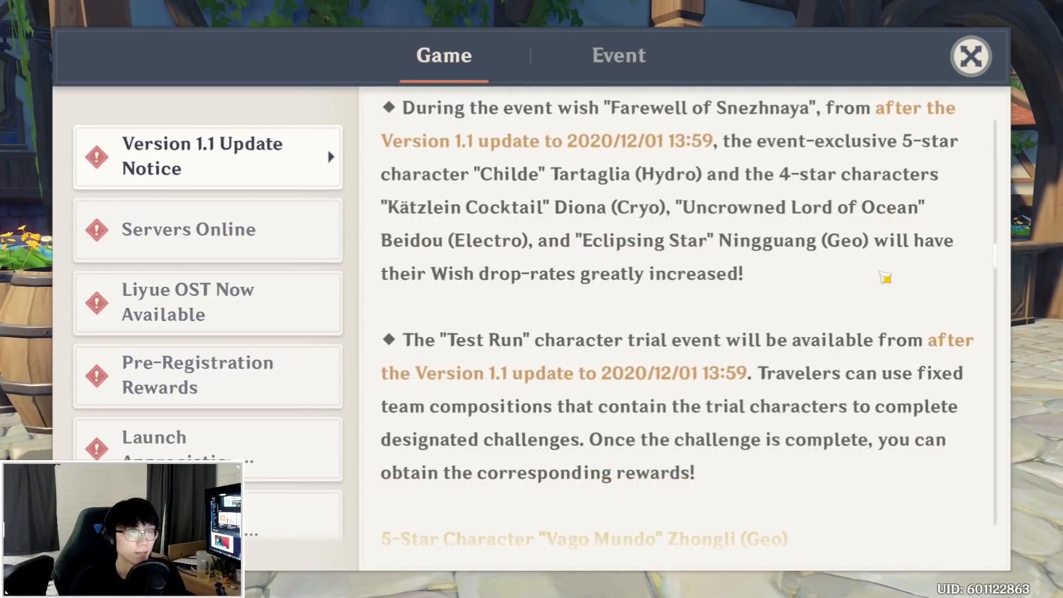
mouse_move(464, 240)
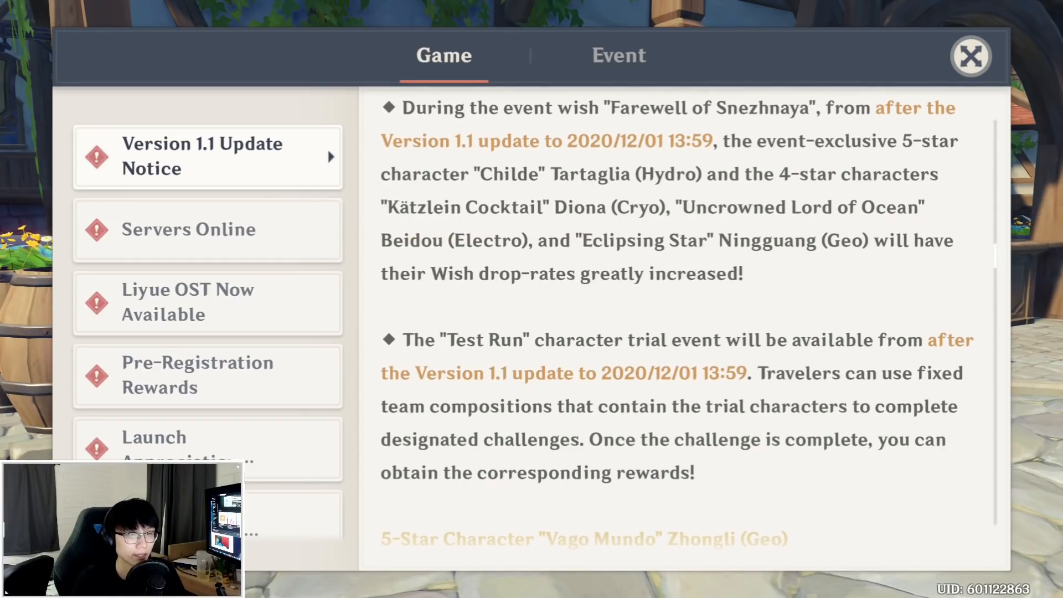
scroll(down, 3)
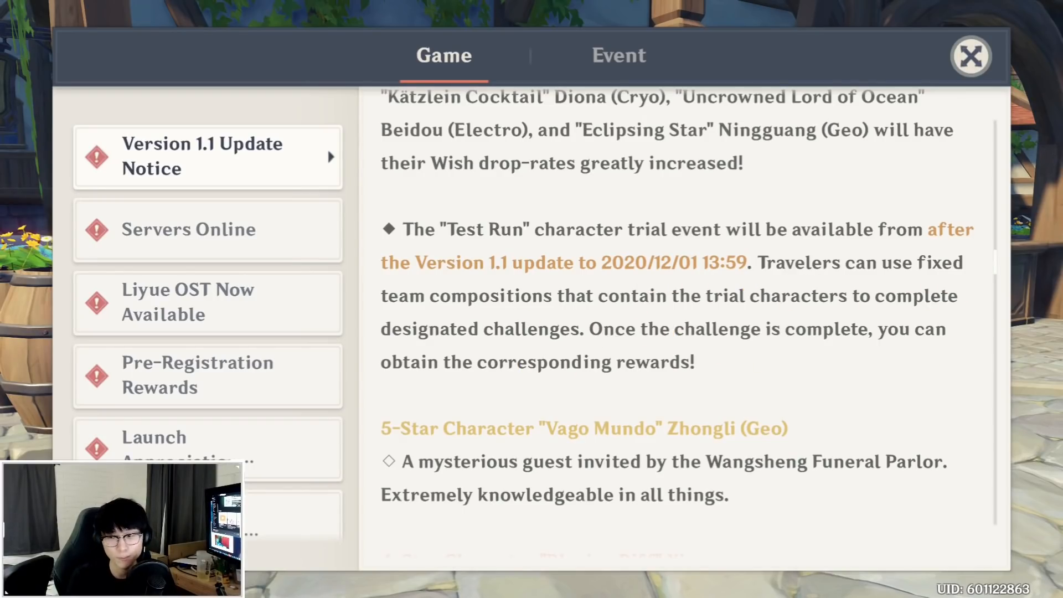
Step: Continue scrolling to the Vortex Vanquisher and The Unforged 5-star weapon descriptions
scroll(down, 3)
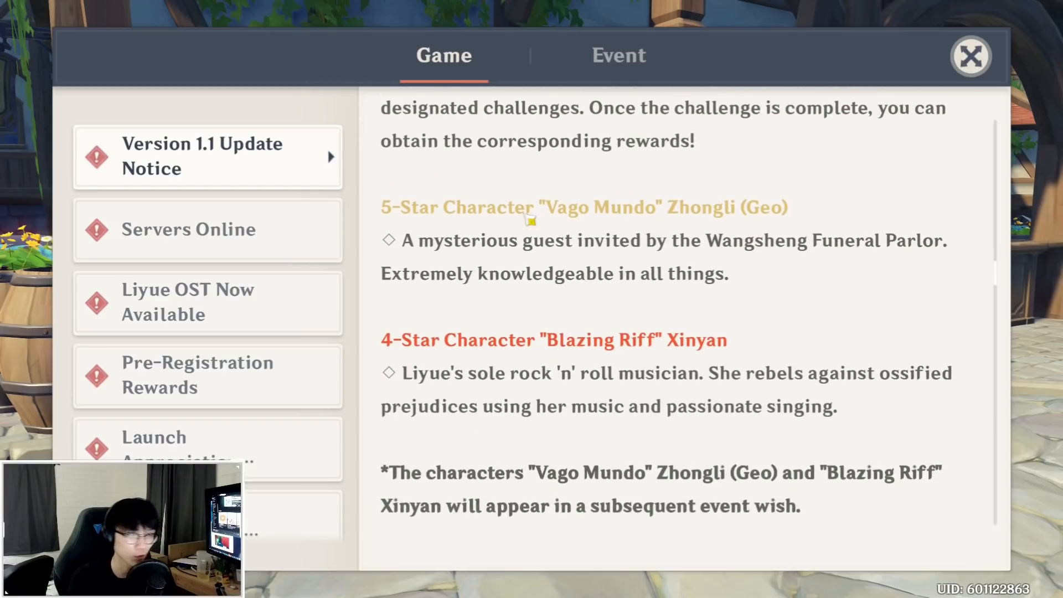
mouse_move(933, 356)
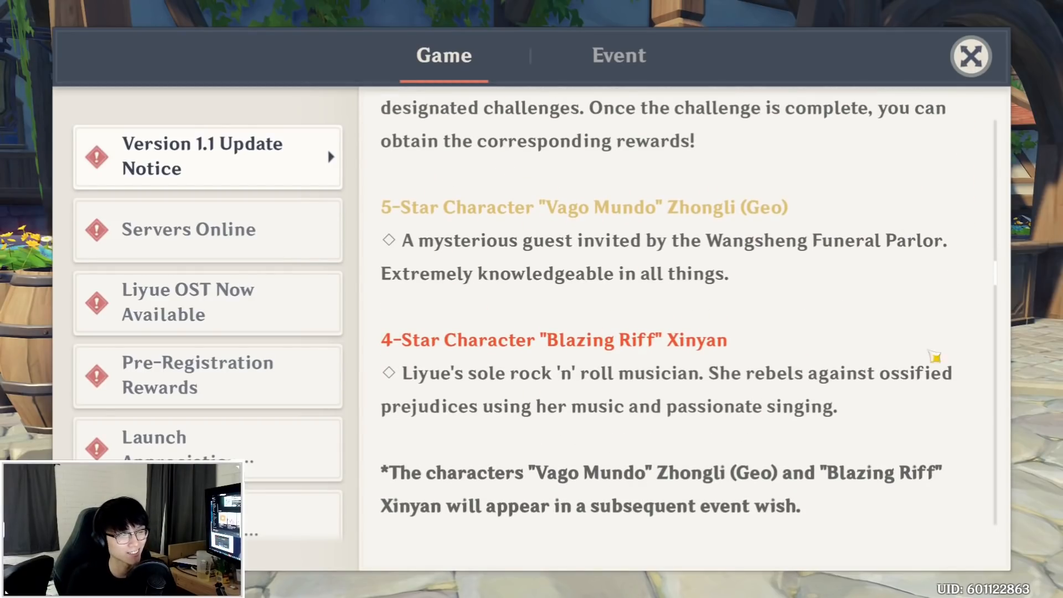
mouse_move(722, 290)
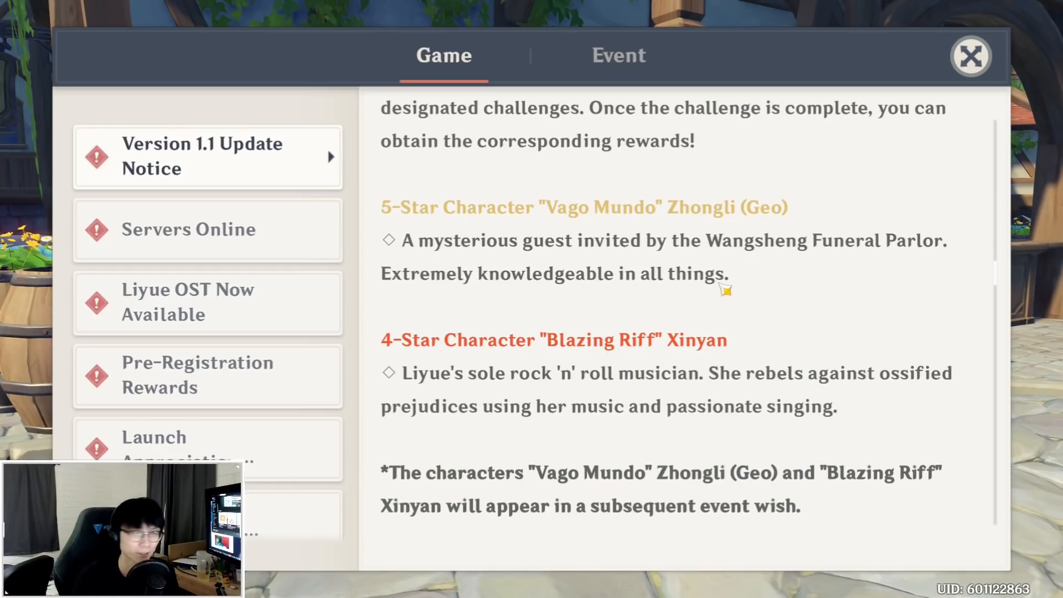
scroll(down, 3)
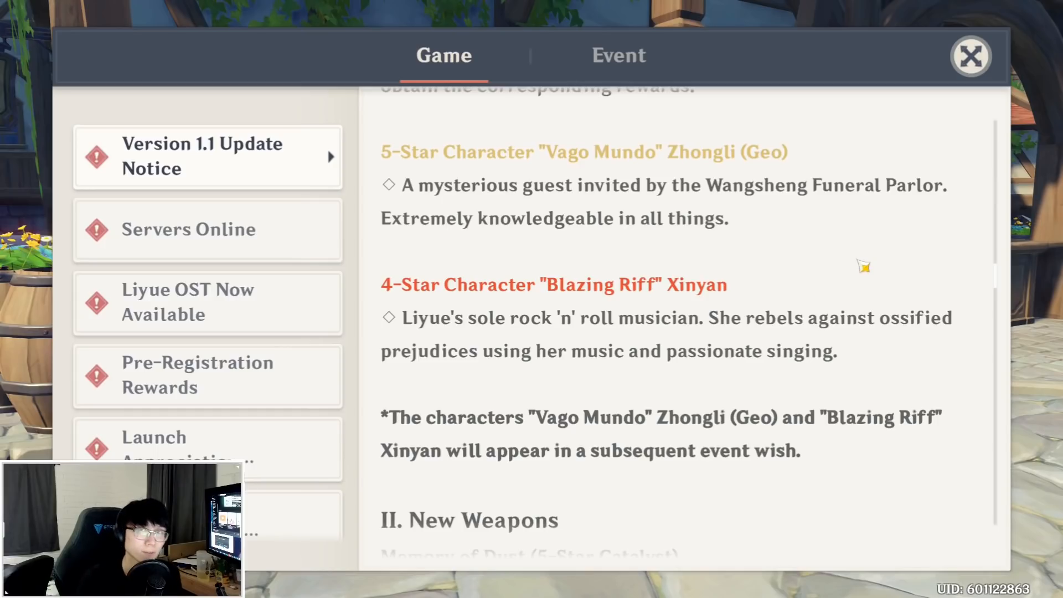
scroll(down, 3)
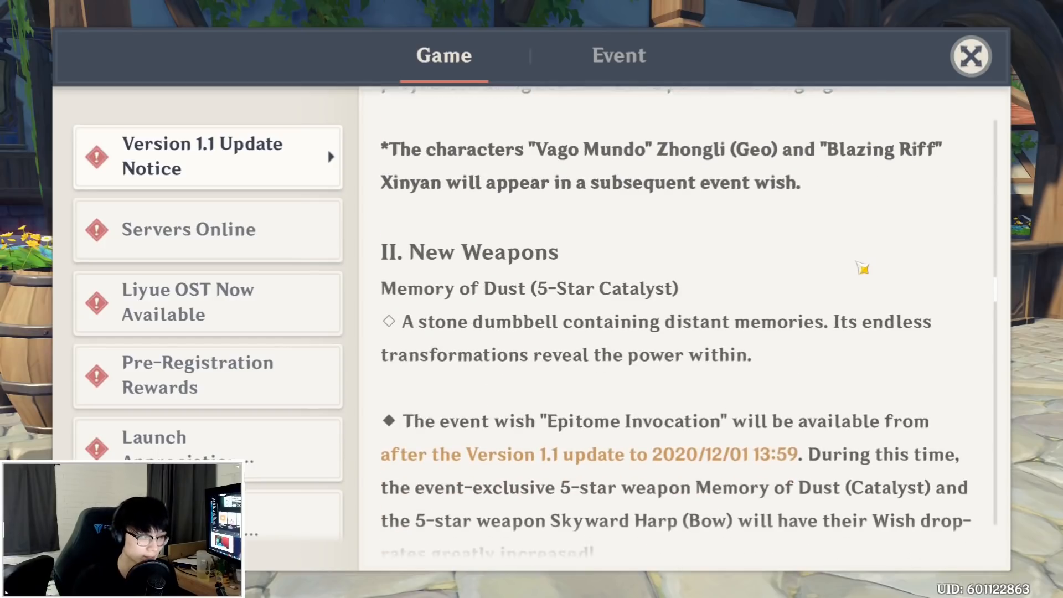
scroll(down, 3)
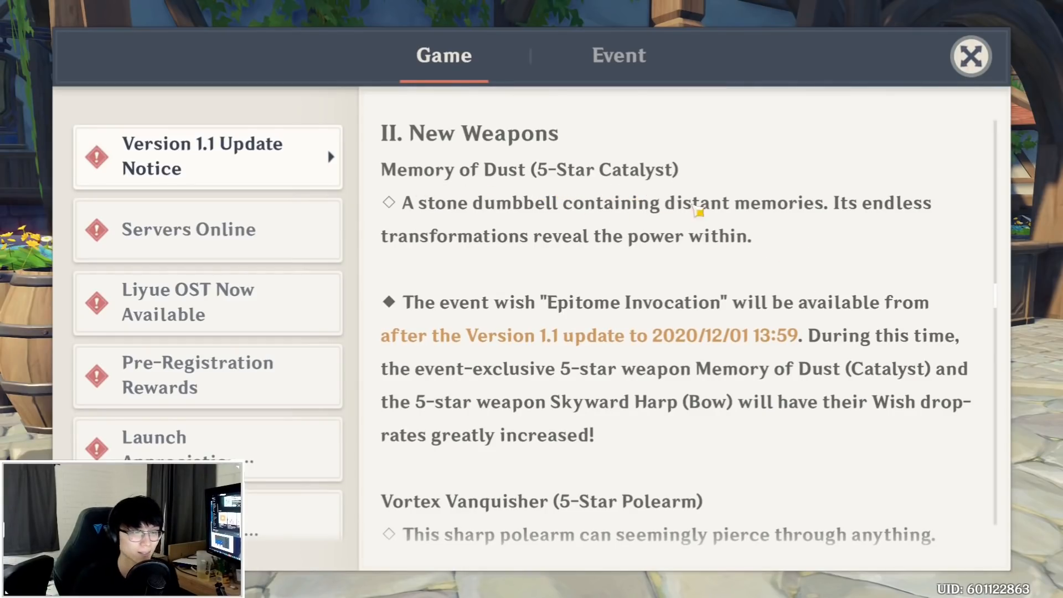
mouse_move(595, 383)
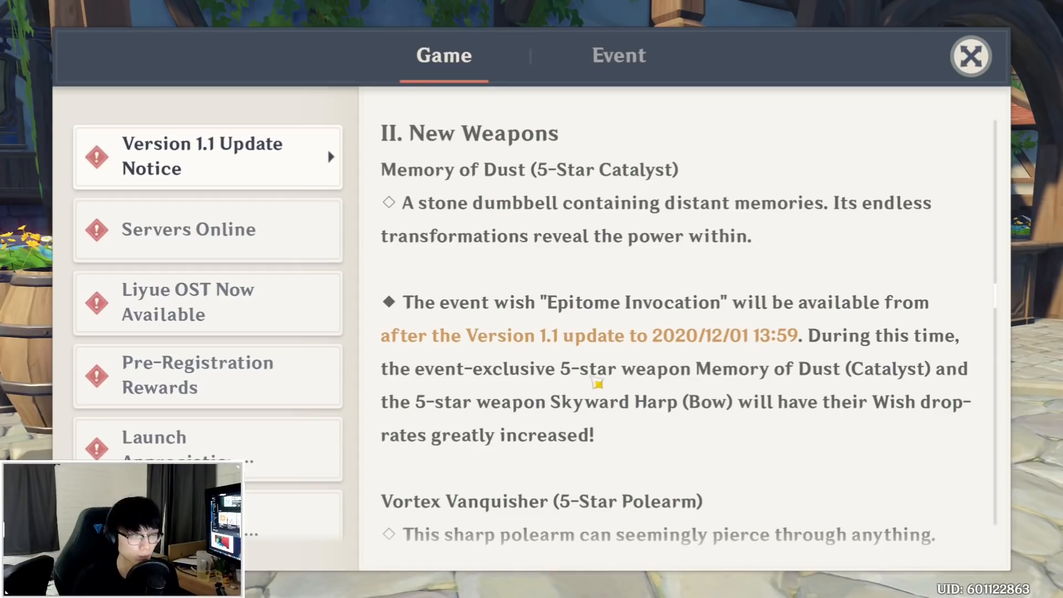
mouse_move(546, 406)
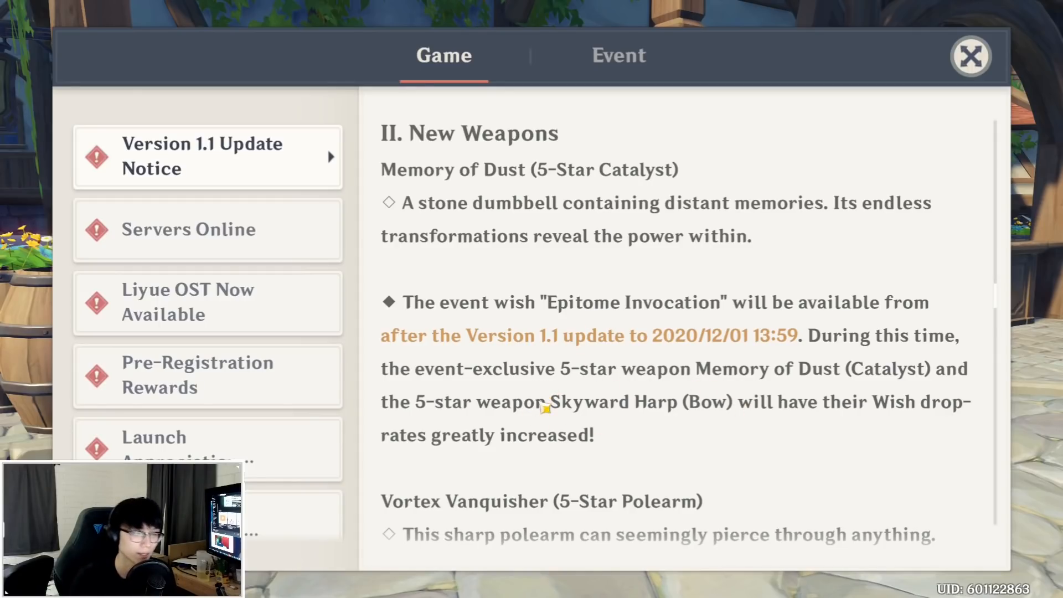
mouse_move(476, 328)
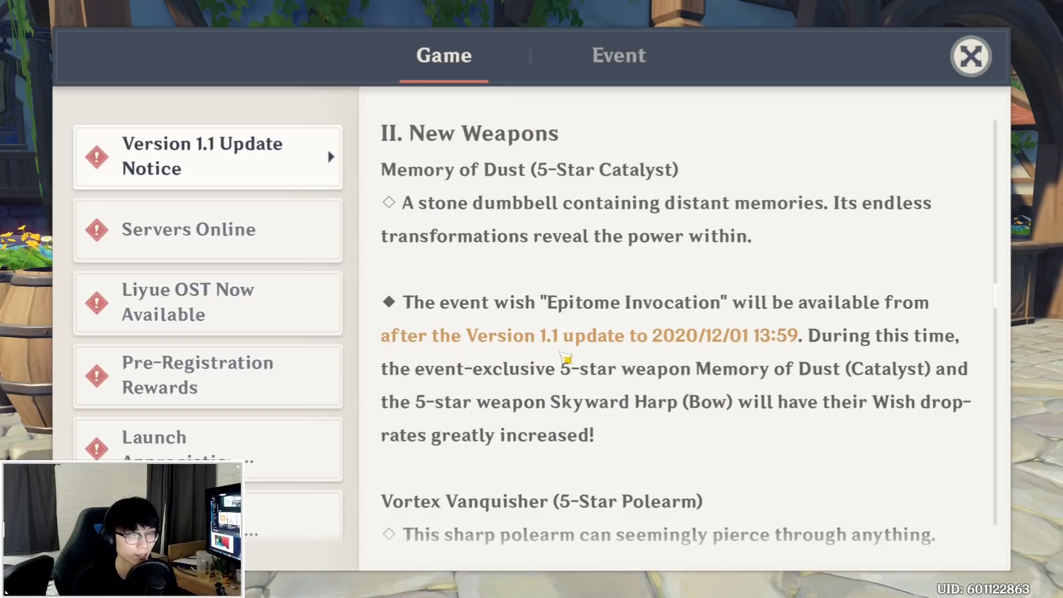
mouse_move(713, 354)
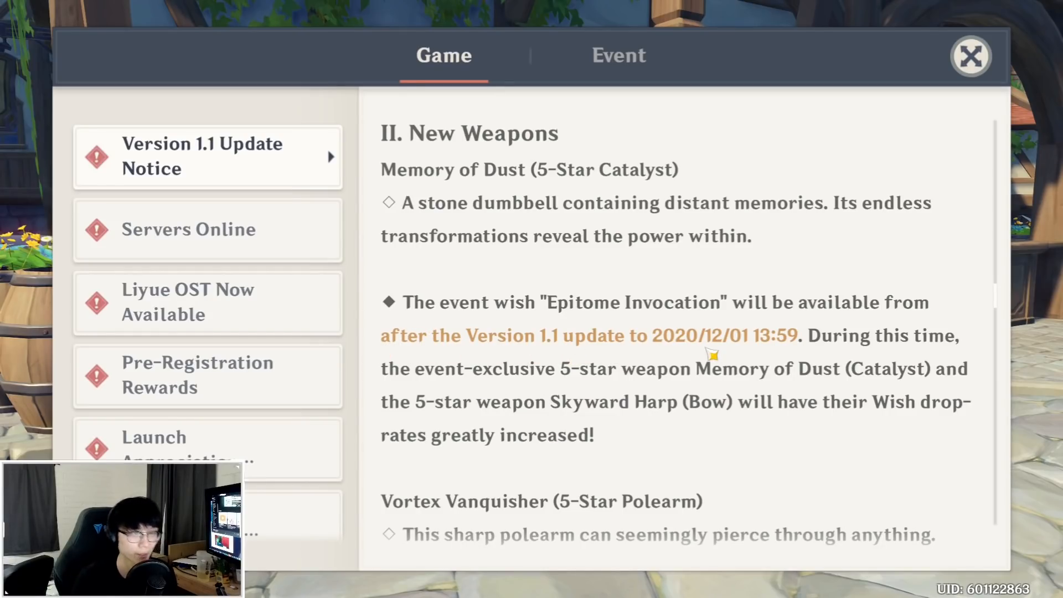
scroll(down, 3)
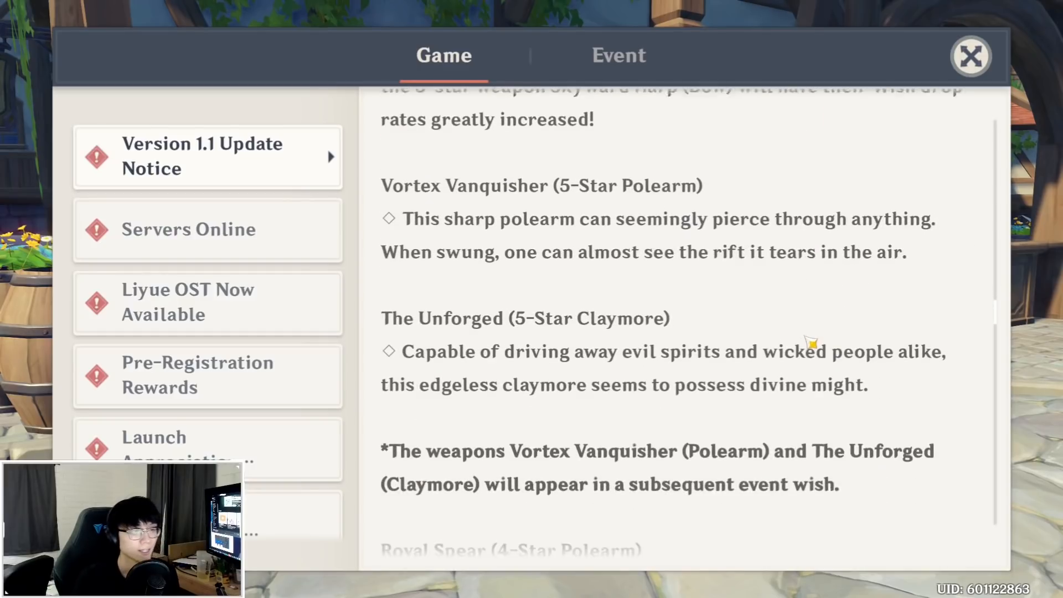
scroll(down, 3)
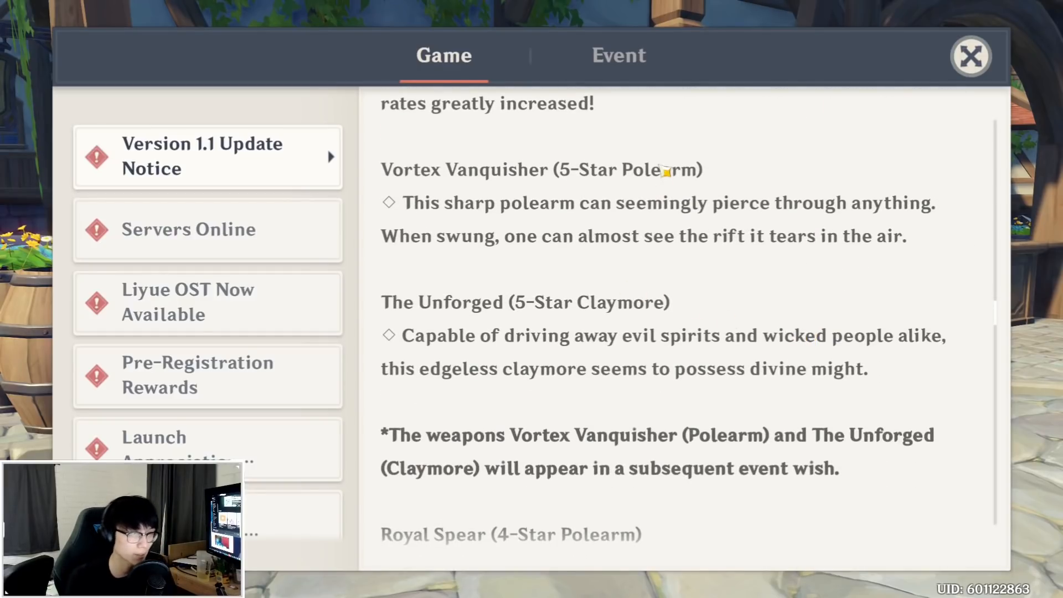
mouse_move(562, 278)
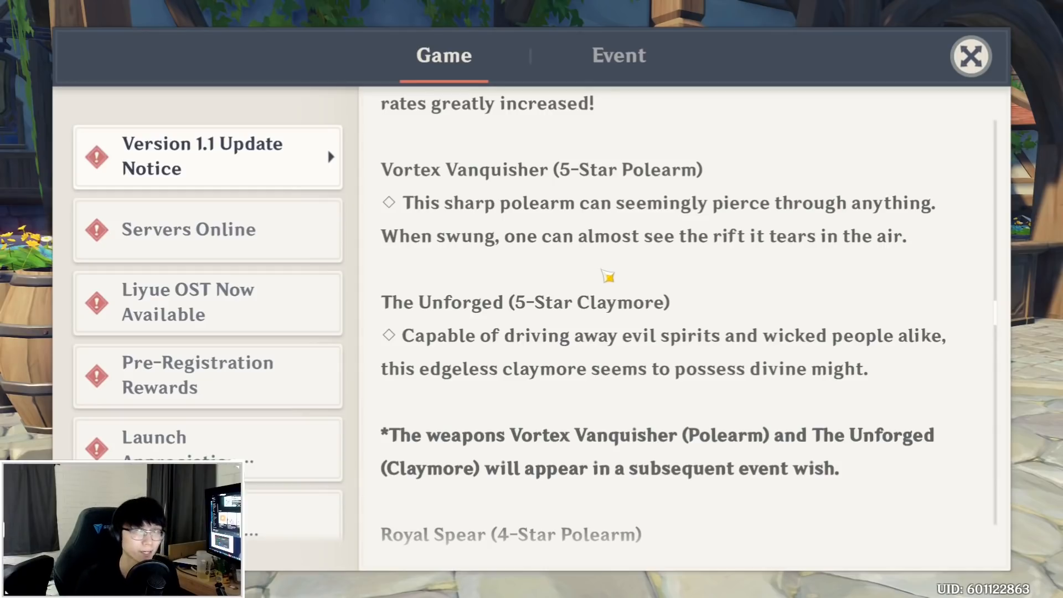
mouse_move(721, 149)
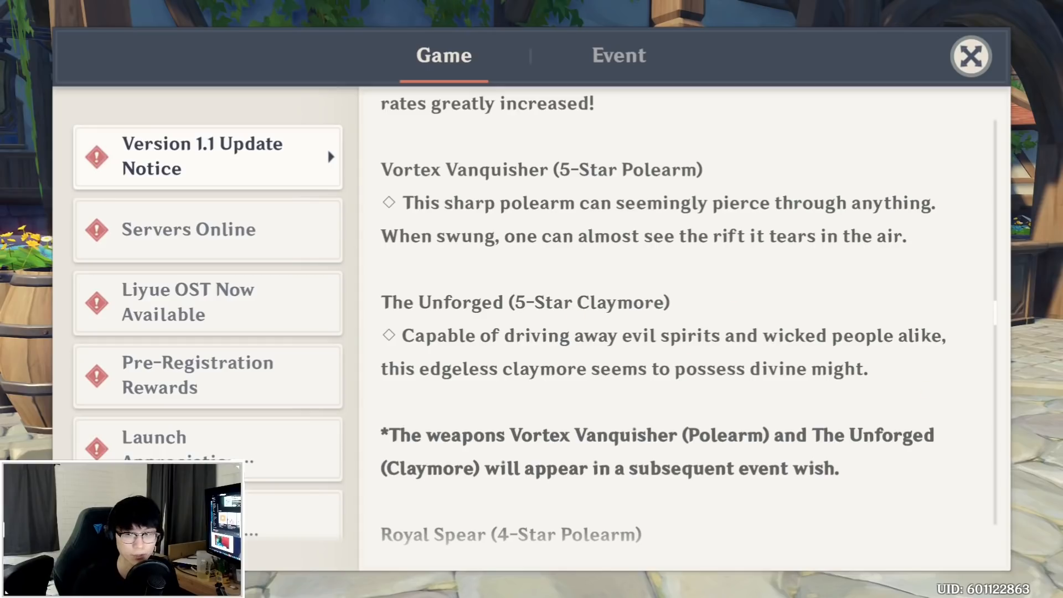
scroll(down, 3)
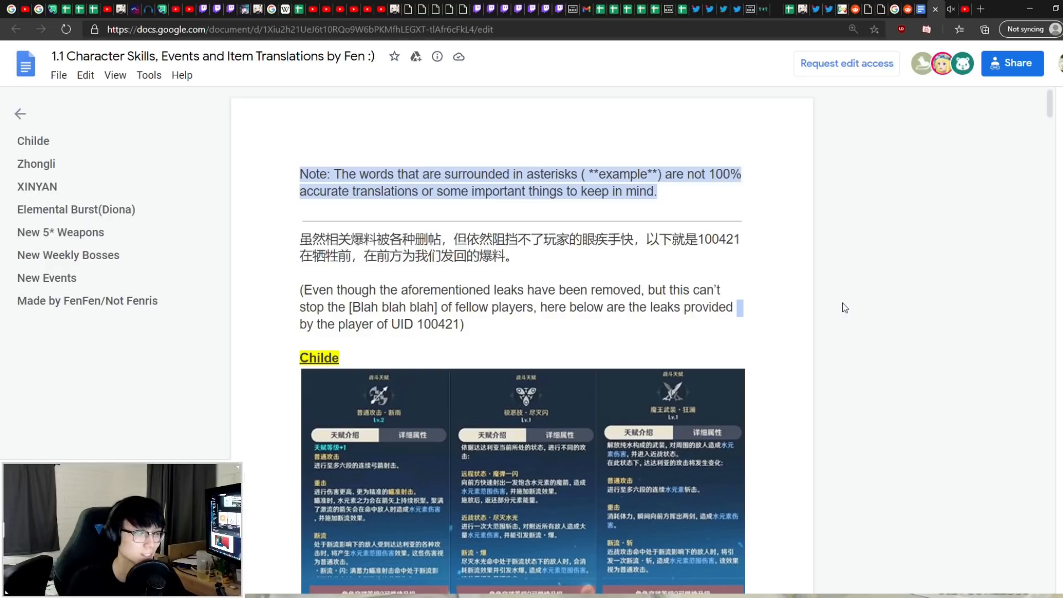
Step: Scroll the translation doc through Childe's burst, ascension and passive notes to the Zhongli heading
scroll(down, 3)
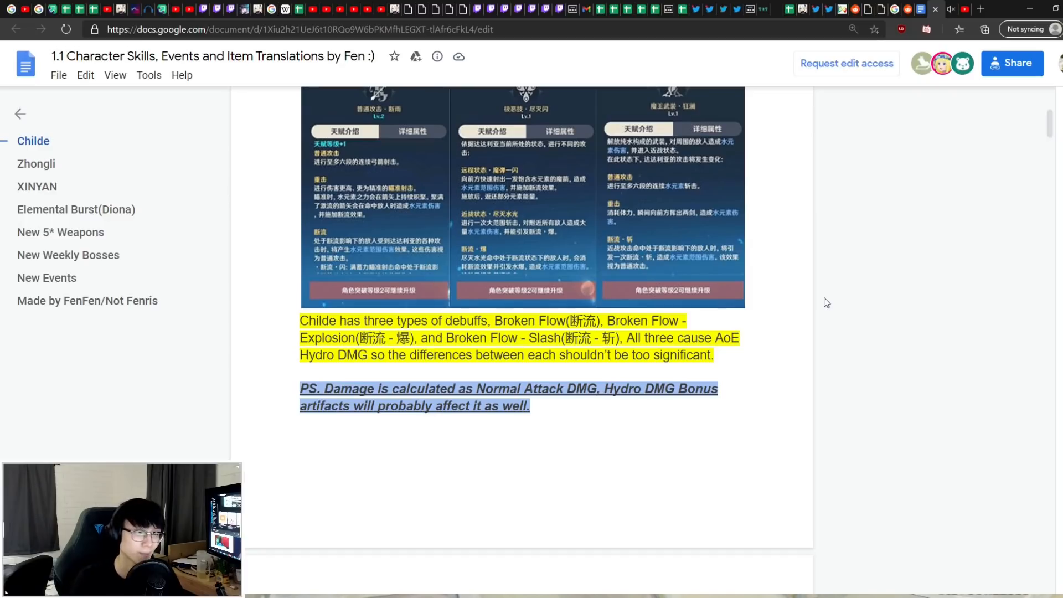
mouse_move(846, 307)
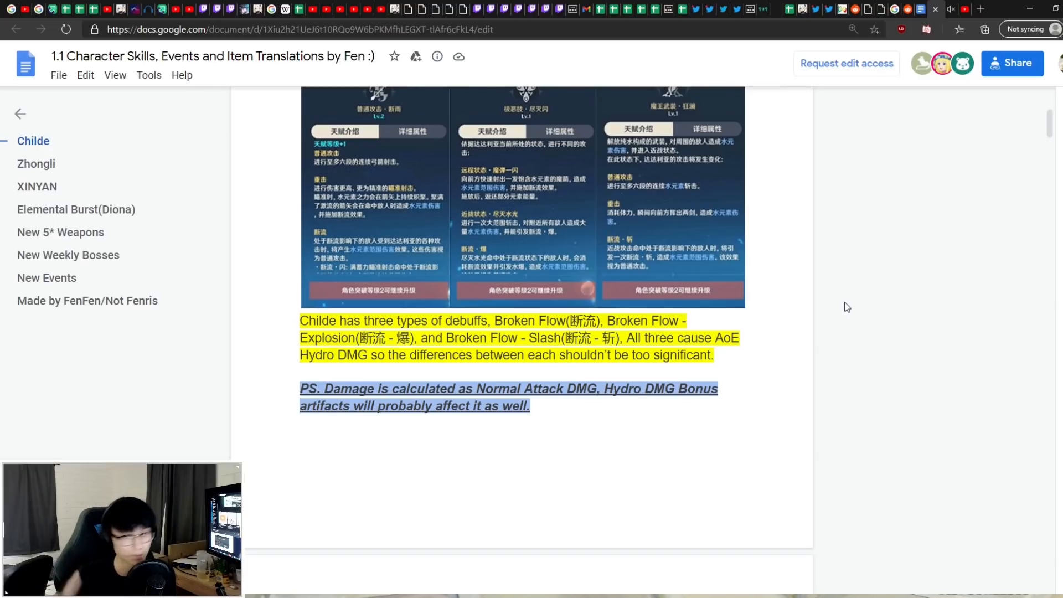
mouse_move(835, 312)
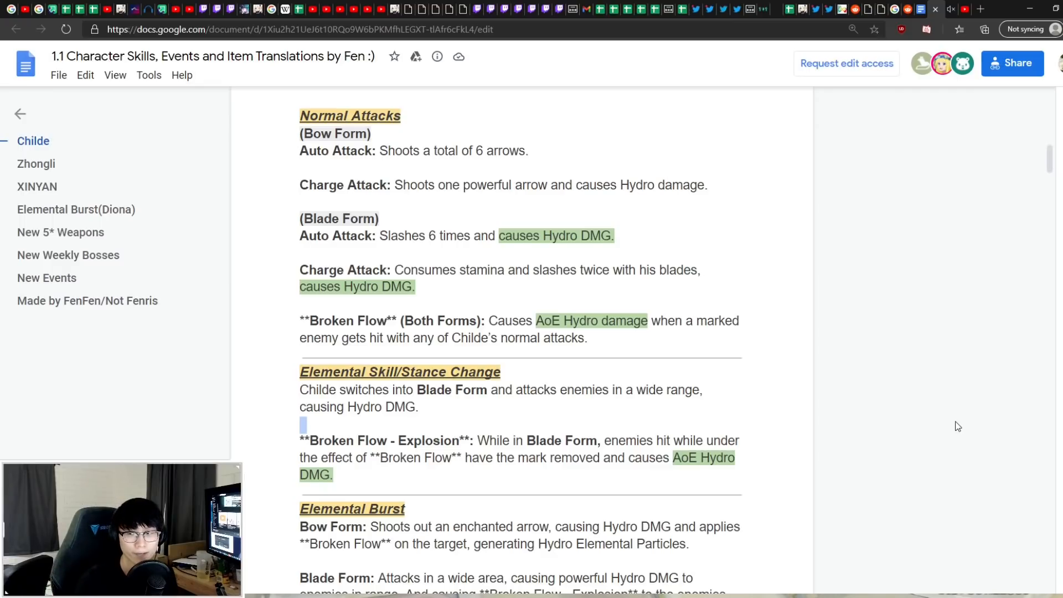
scroll(down, 3)
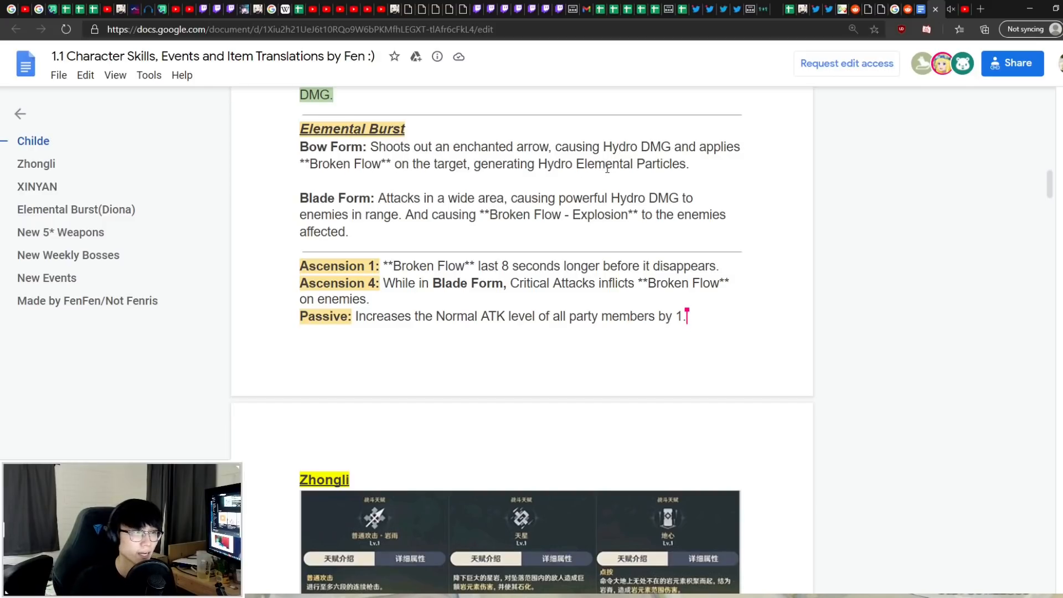
mouse_move(687, 173)
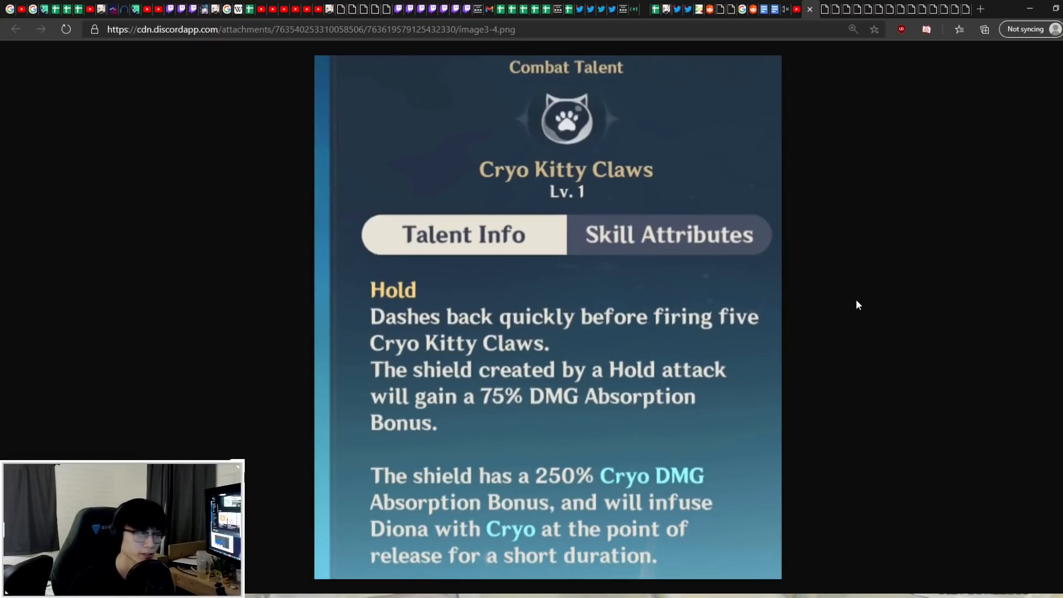
mouse_move(723, 301)
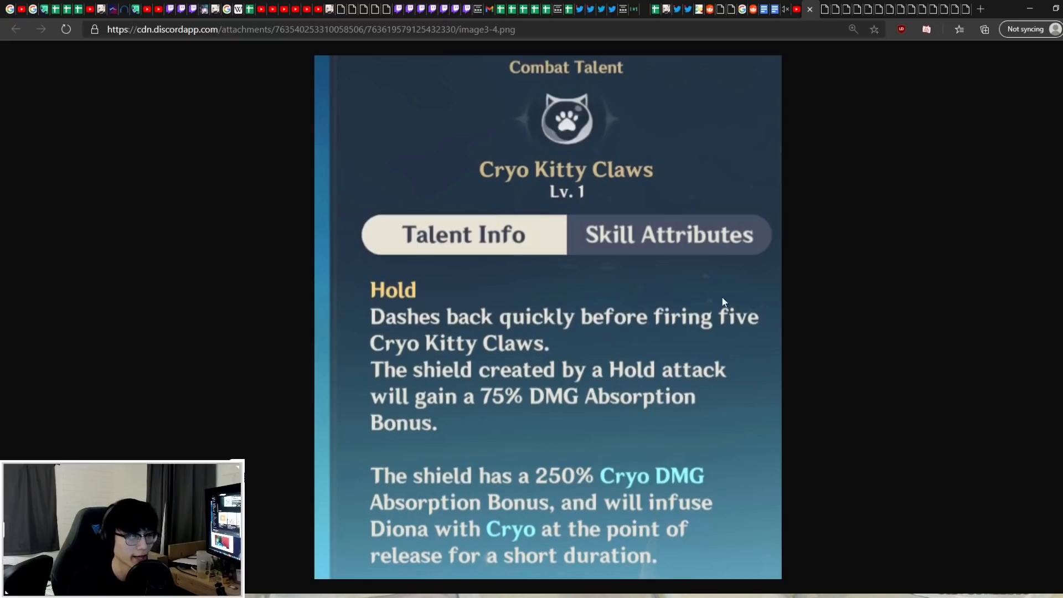
mouse_move(708, 359)
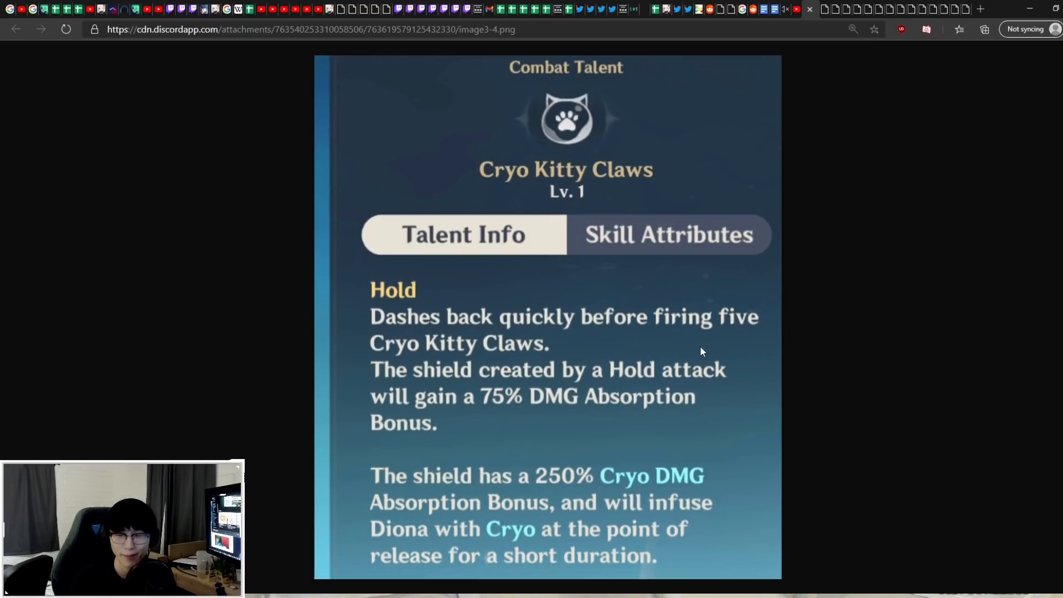
mouse_move(725, 353)
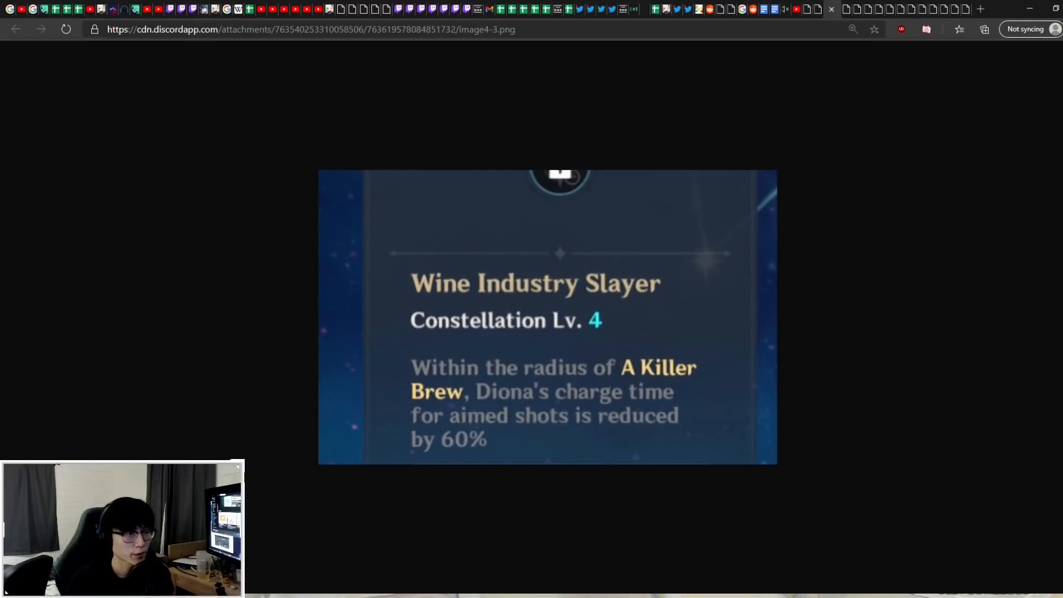
mouse_move(959, 368)
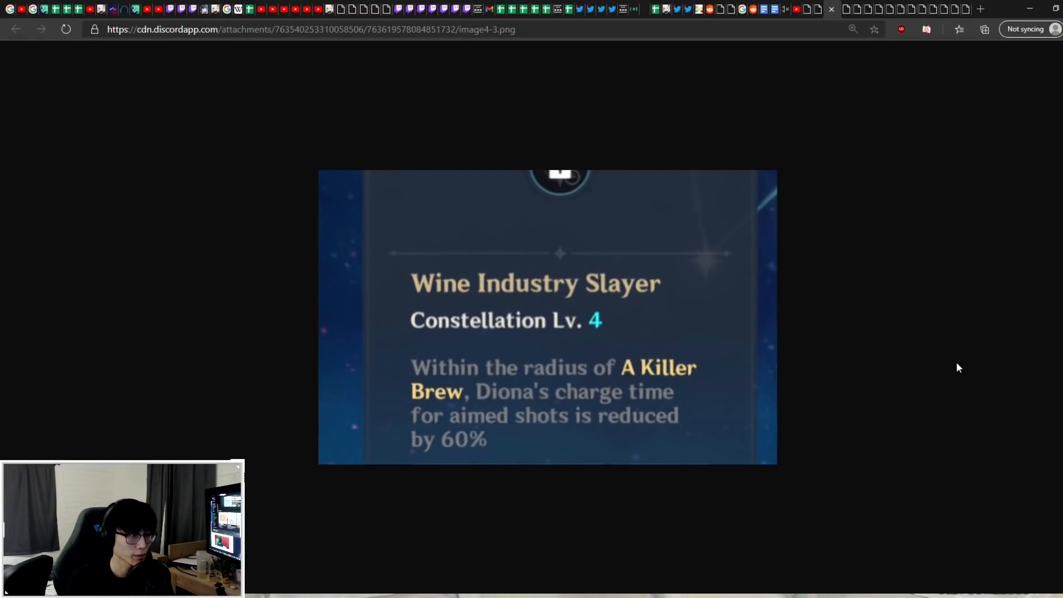
mouse_move(903, 347)
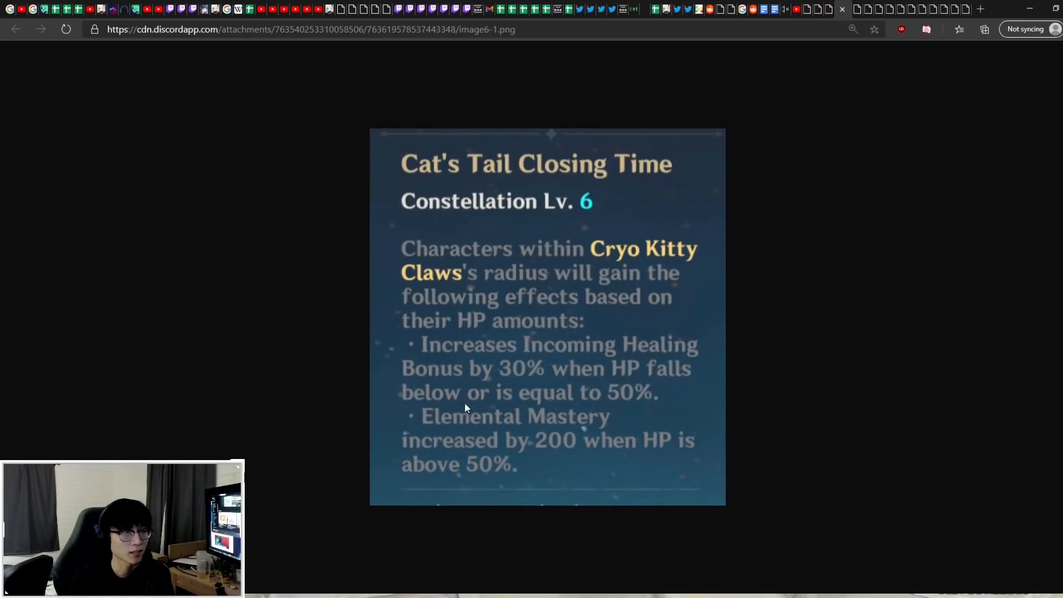
mouse_move(339, 363)
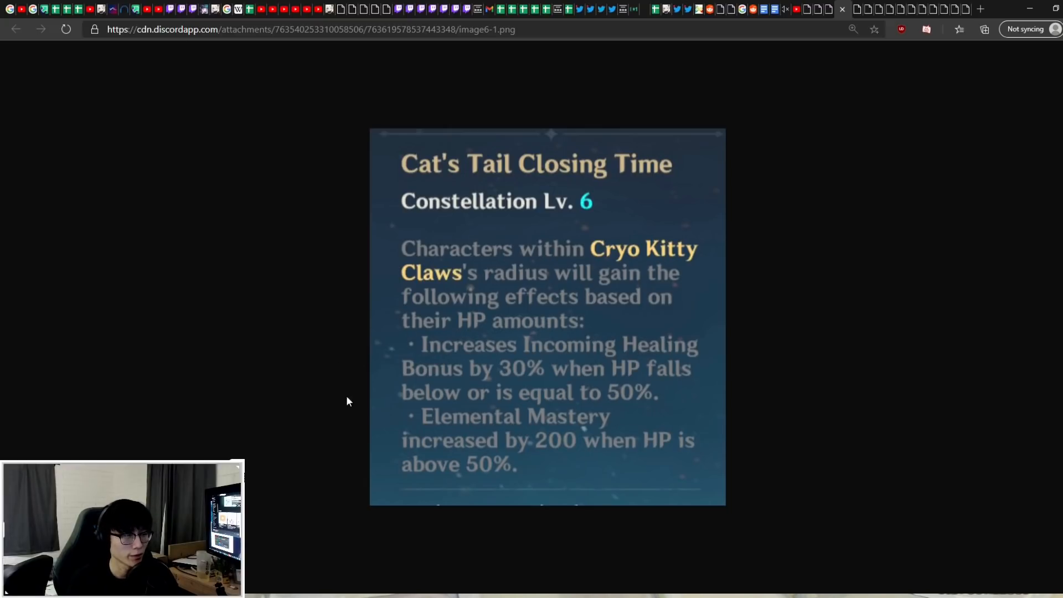
mouse_move(389, 423)
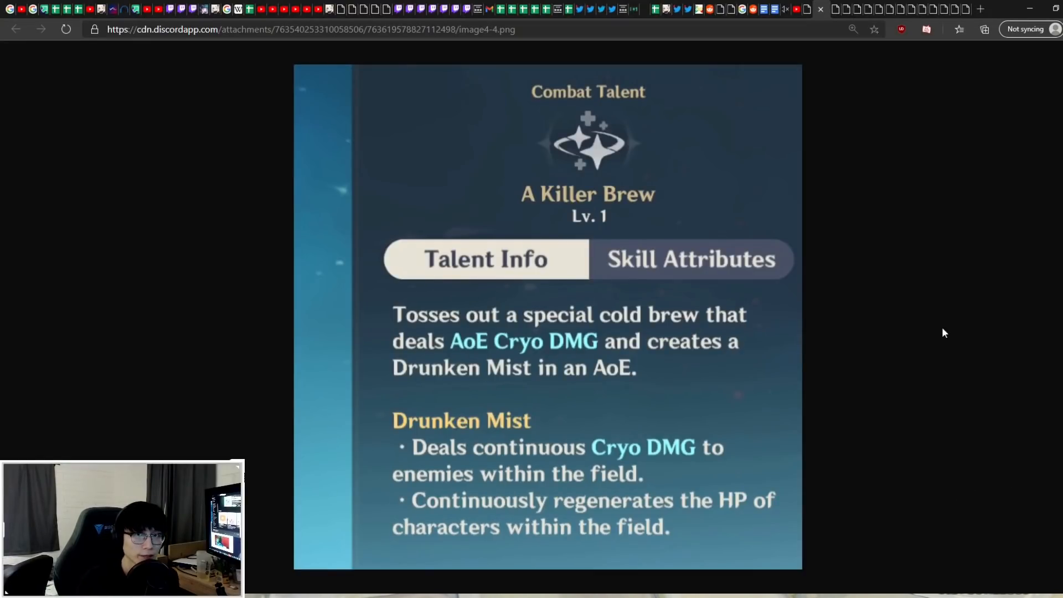
mouse_move(882, 363)
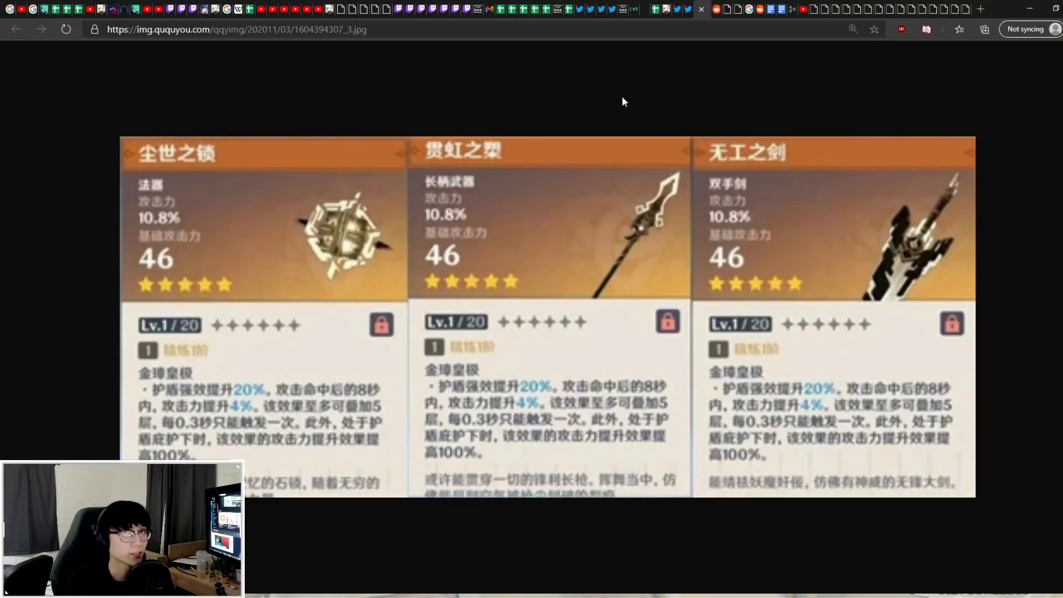
mouse_move(390, 254)
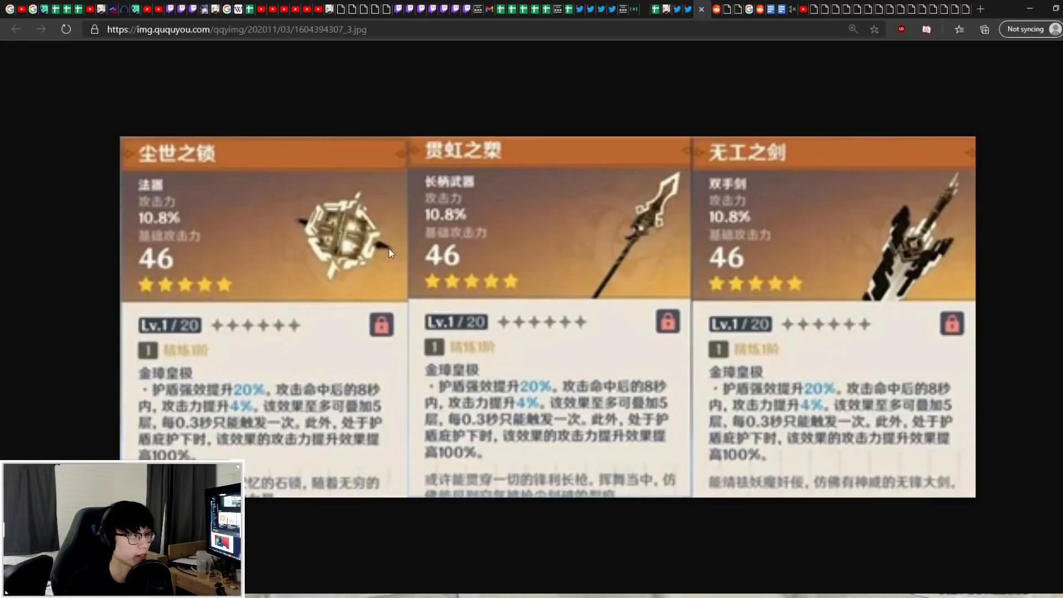
mouse_move(172, 163)
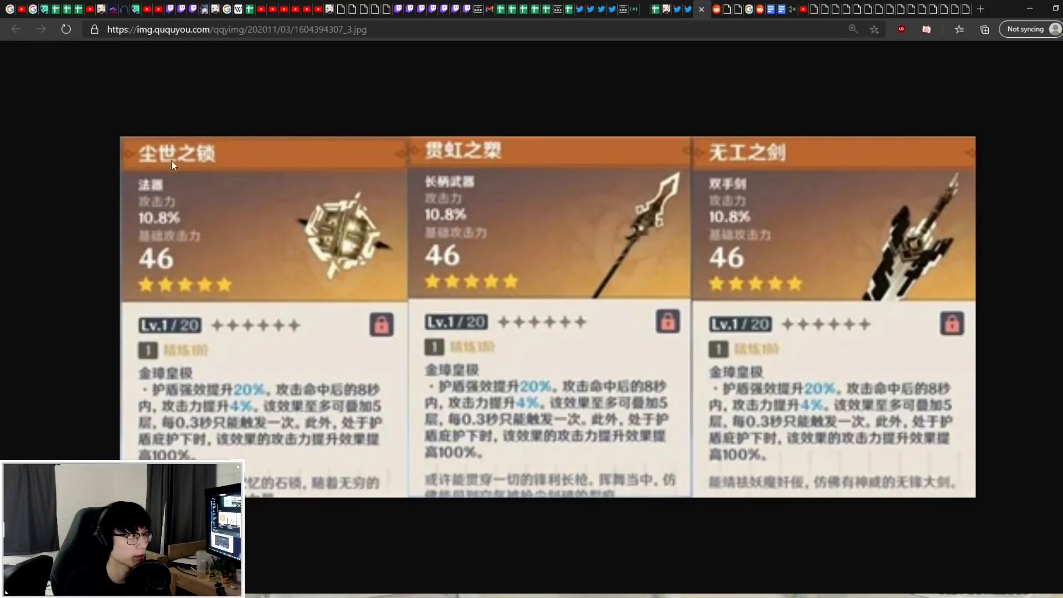
mouse_move(207, 259)
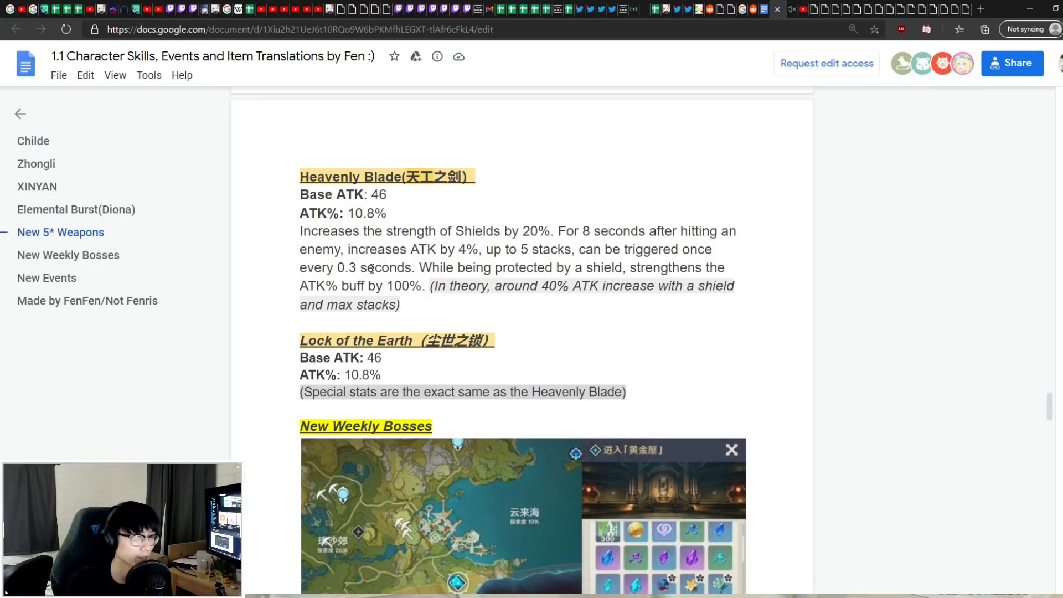
mouse_move(572, 267)
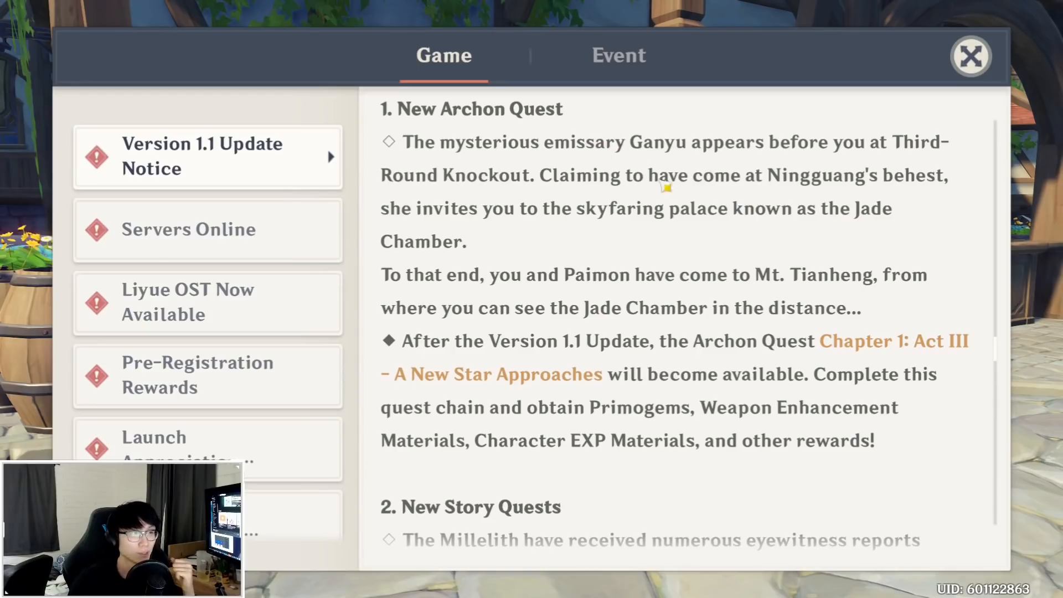
Step: Scroll the Version 1.1 notice past the remaining event details
scroll(down, 3)
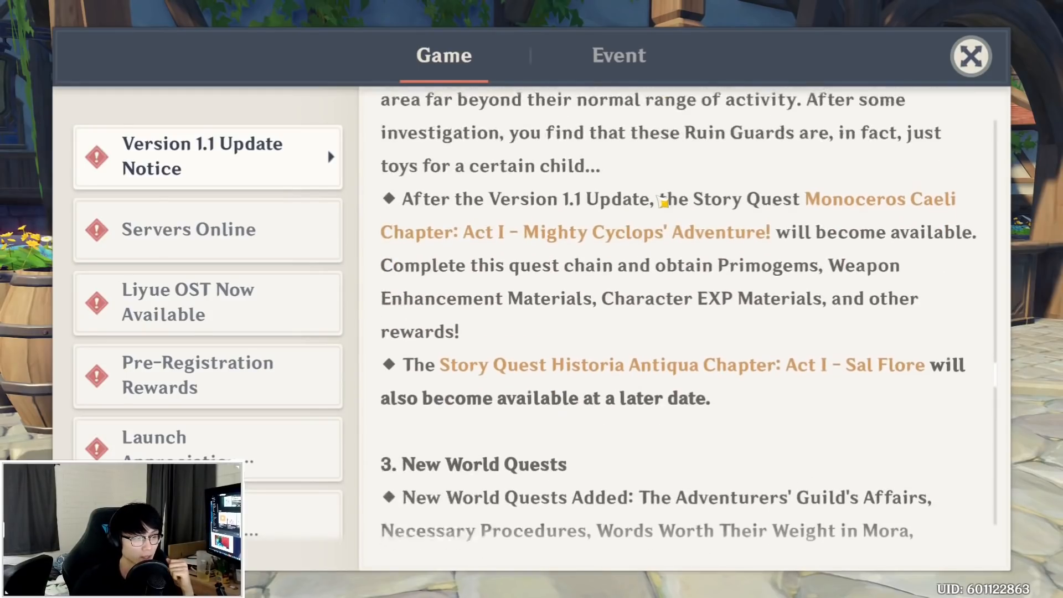
scroll(down, 3)
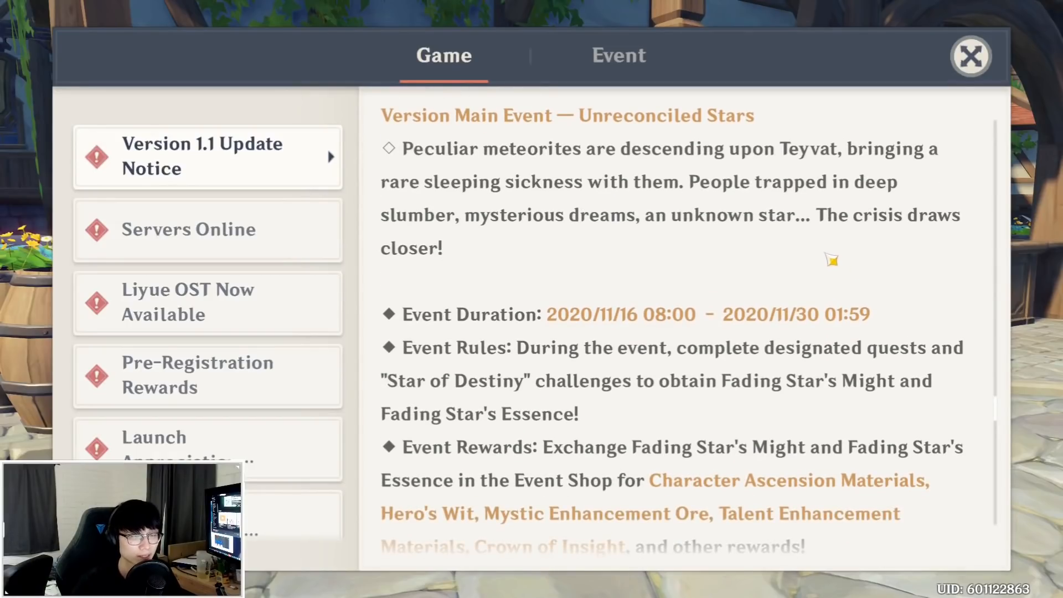
mouse_move(793, 303)
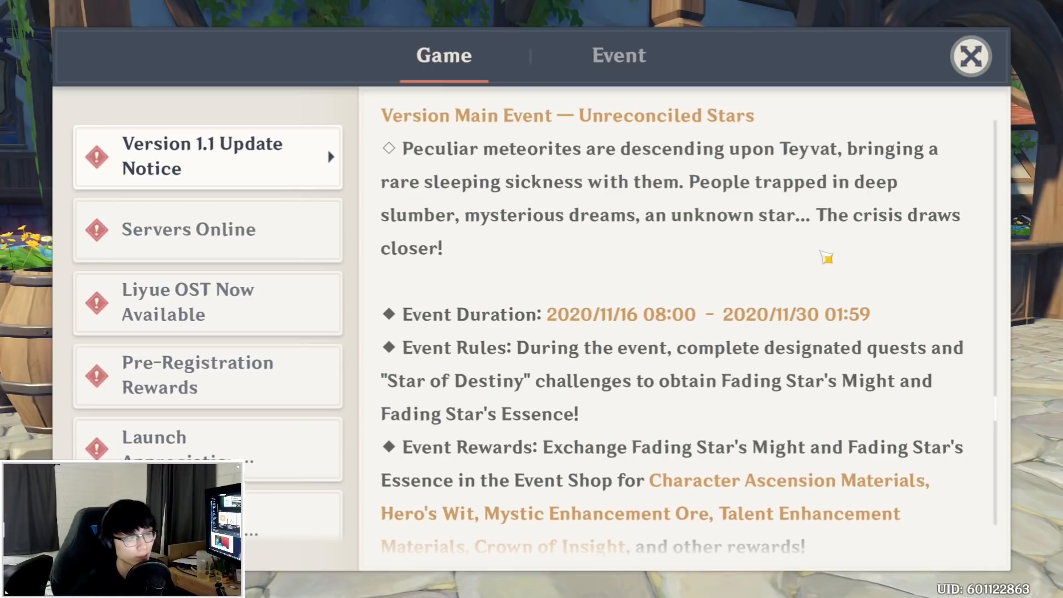
scroll(down, 3)
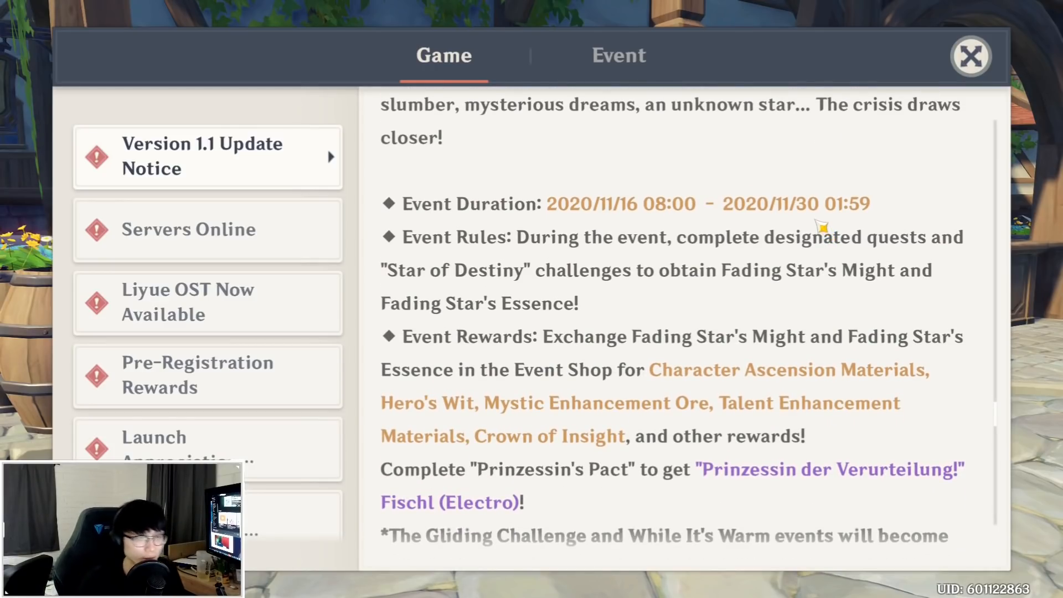
mouse_move(428, 418)
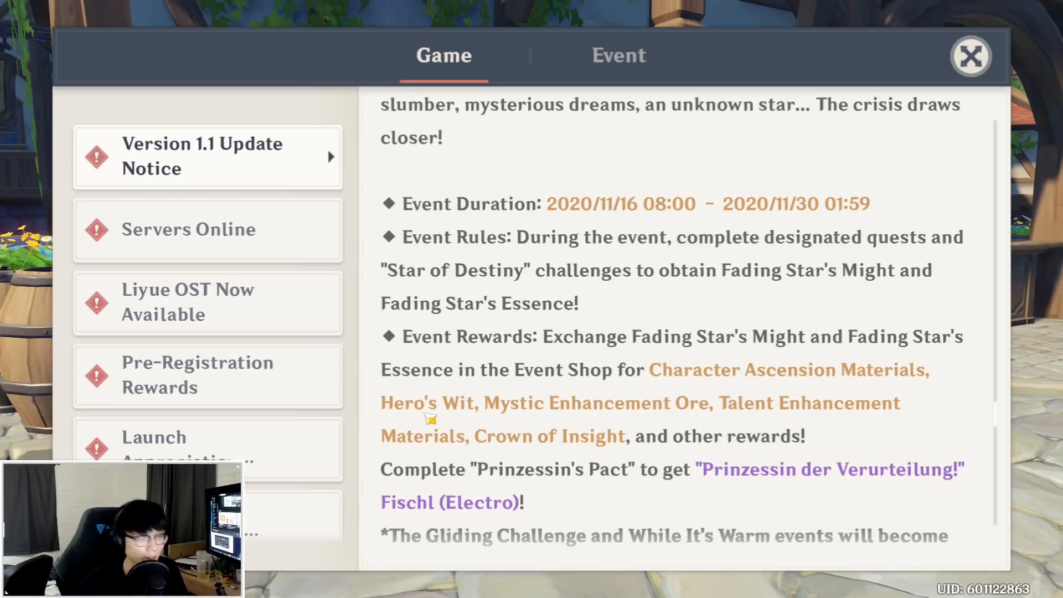
mouse_move(735, 419)
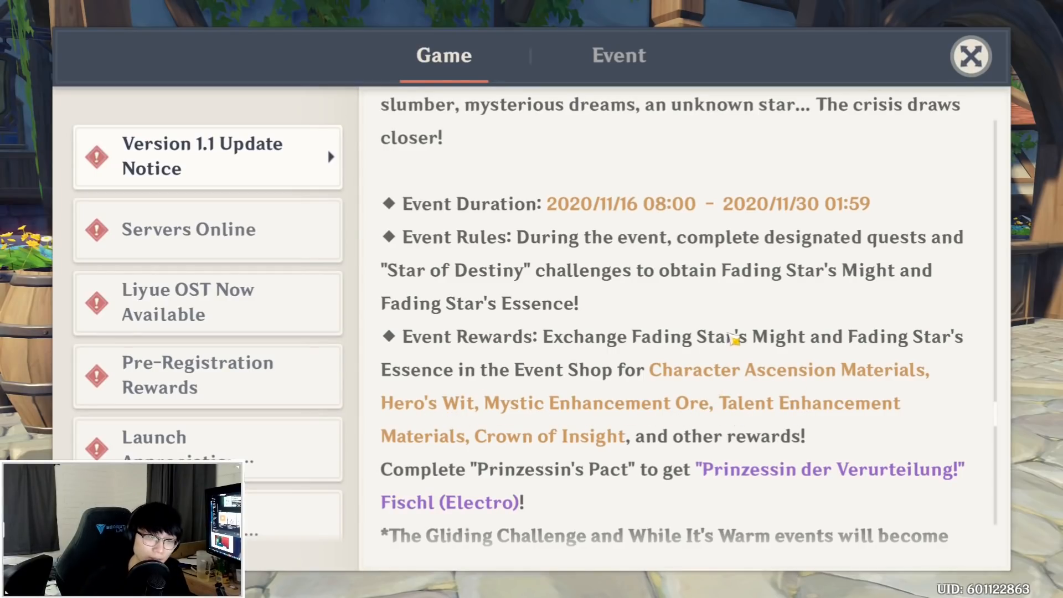
scroll(down, 3)
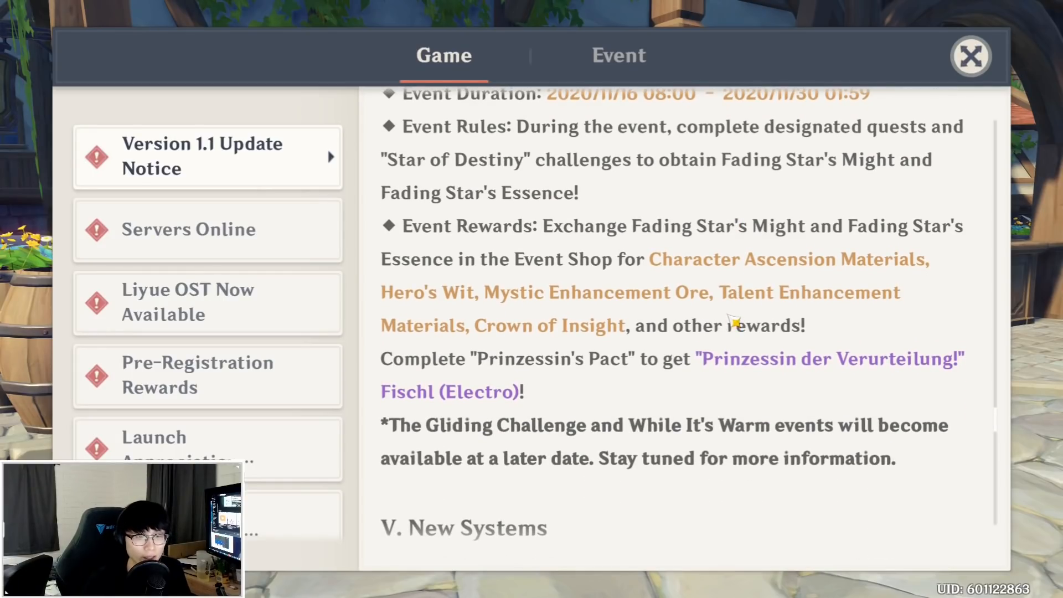
scroll(down, 3)
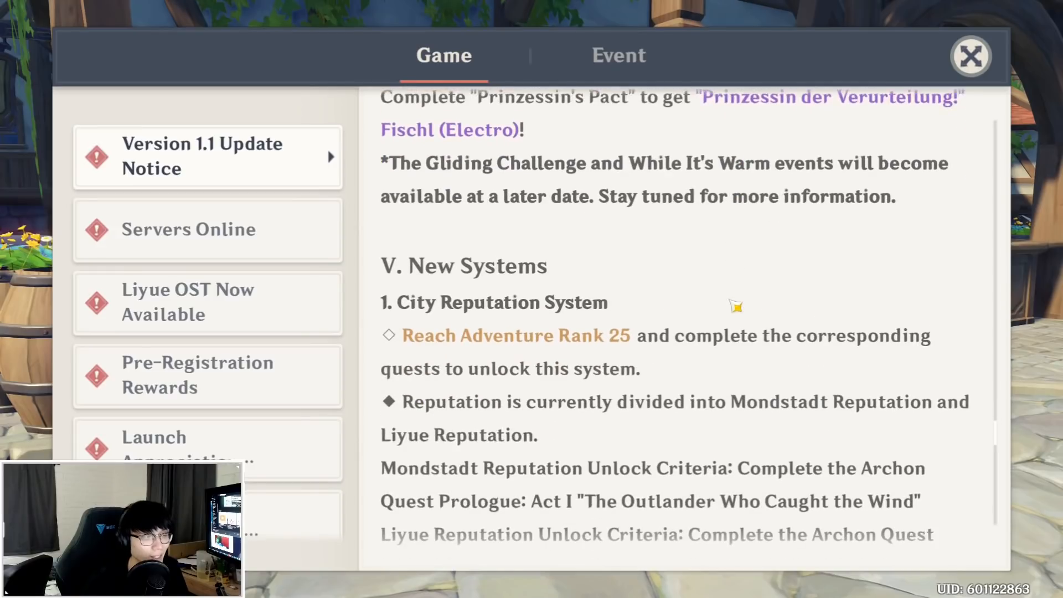
Step: Scroll on through New Systems: City Reputation, Exploration Progress and Archive
scroll(down, 3)
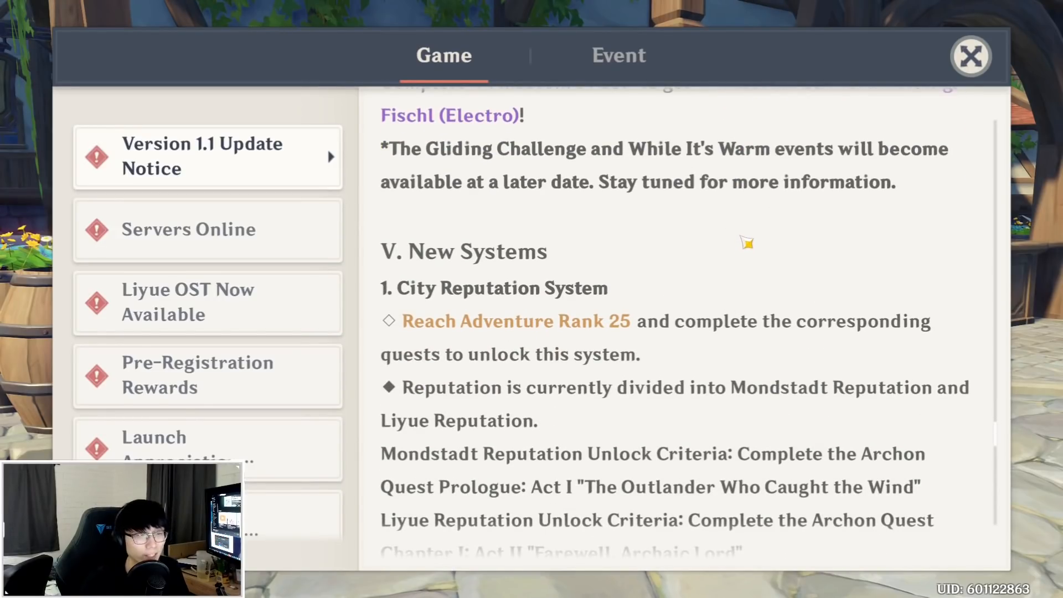
scroll(down, 3)
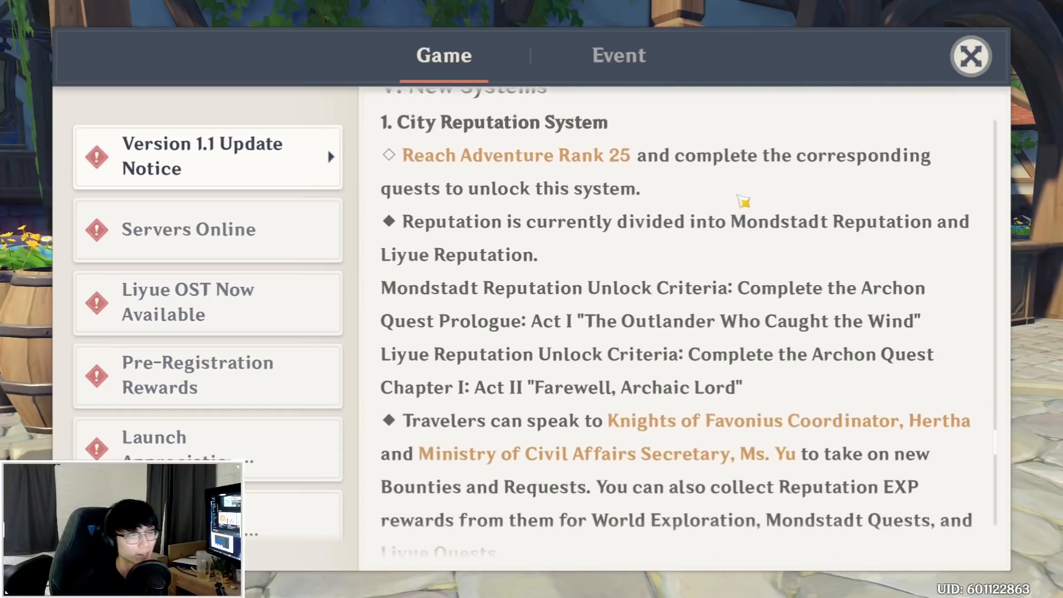
scroll(down, 3)
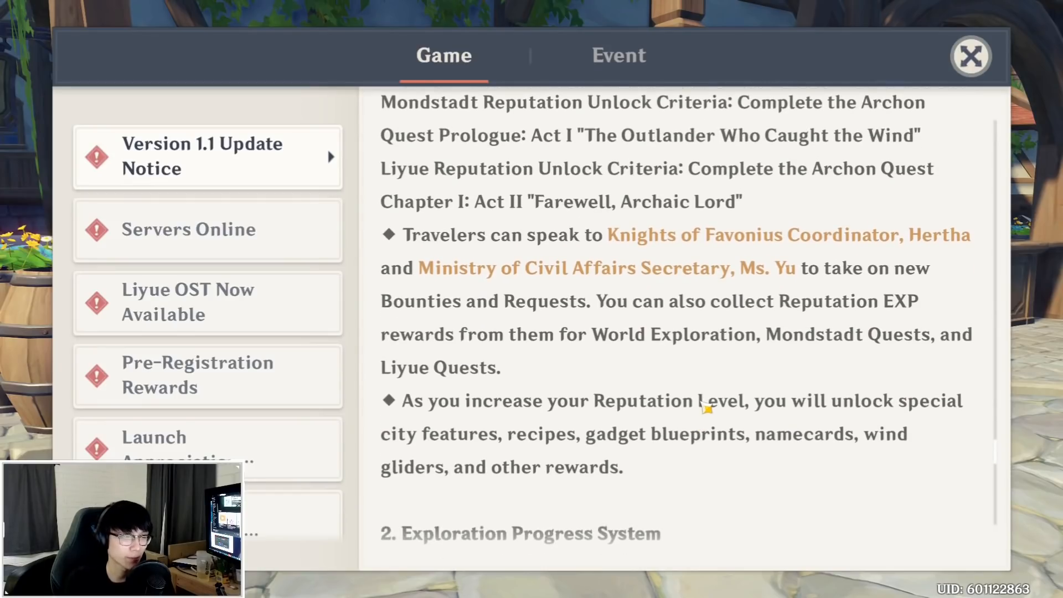
scroll(down, 3)
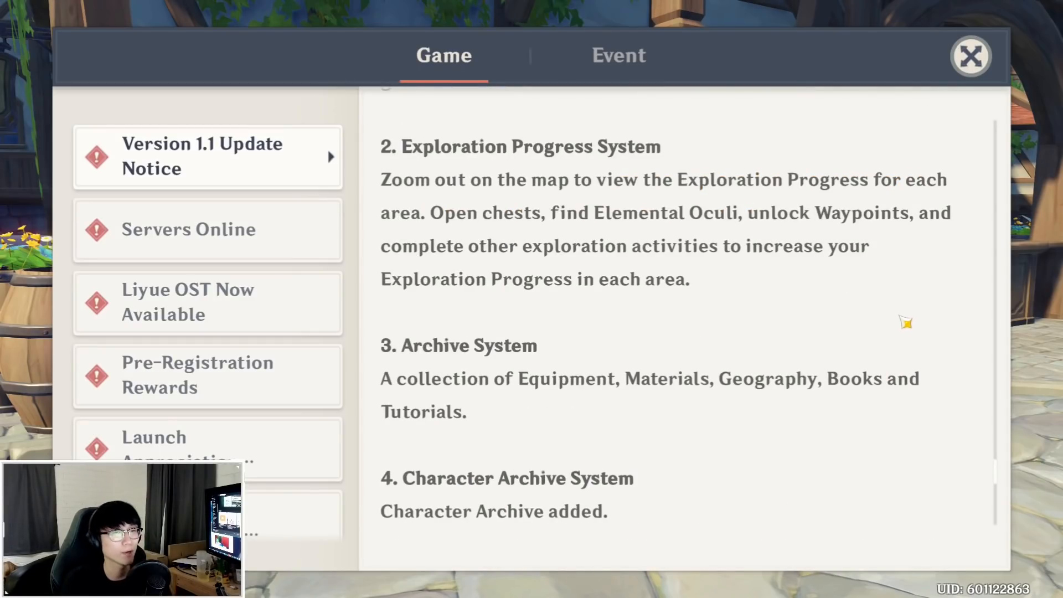
mouse_move(886, 315)
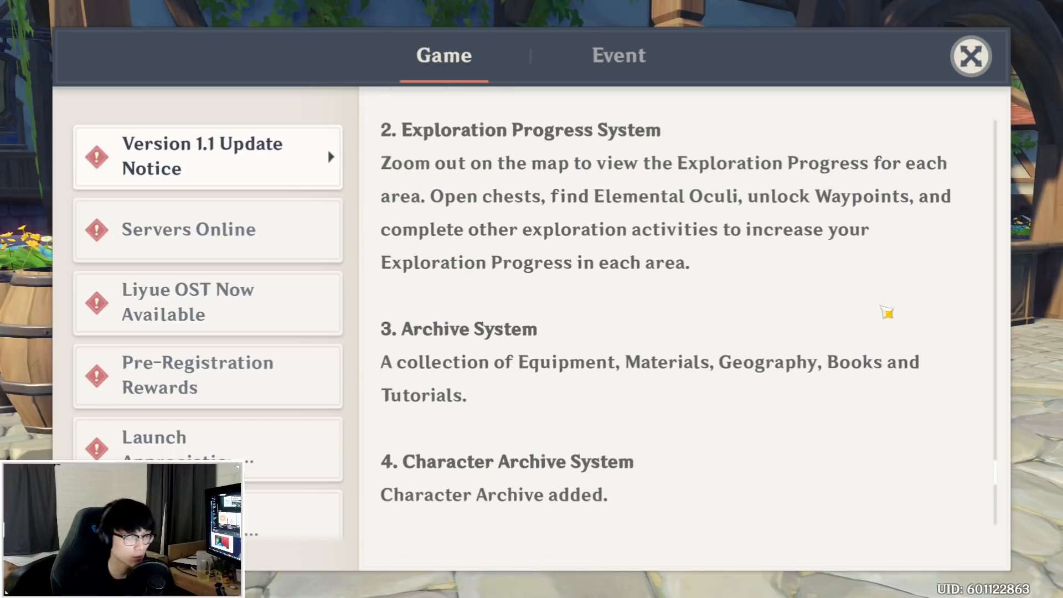
scroll(down, 3)
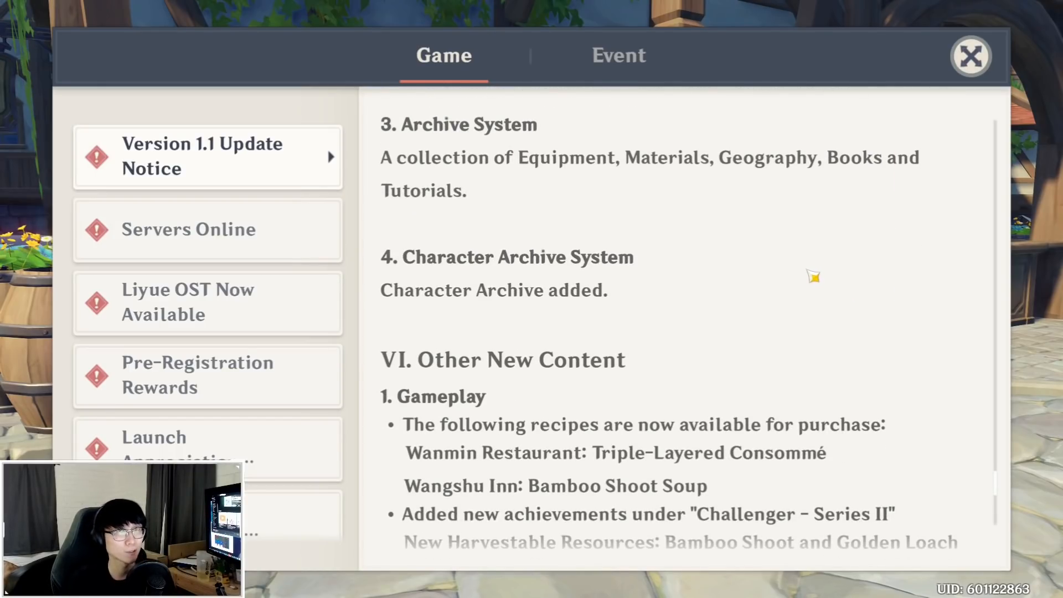
Step: Scroll through Other New Content, new recipes, Settings options and the equipment locking function
scroll(down, 3)
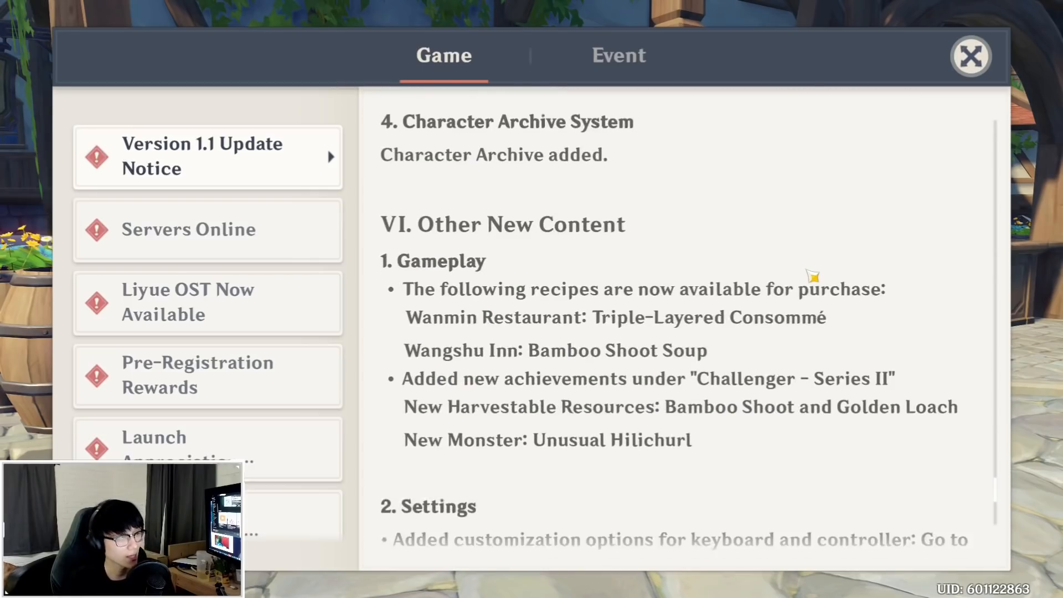
scroll(down, 3)
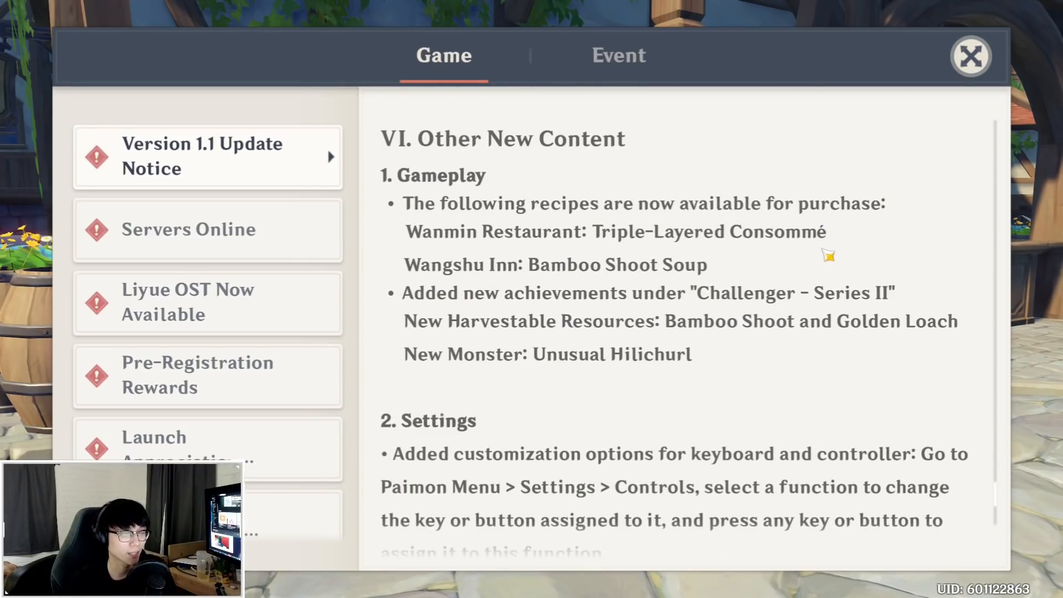
mouse_move(843, 245)
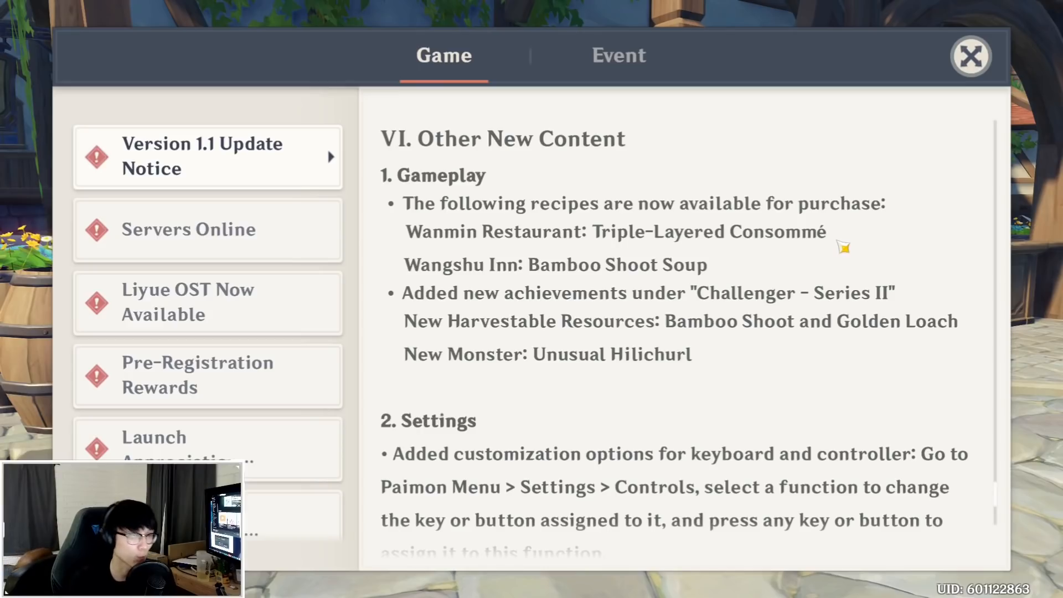
scroll(down, 3)
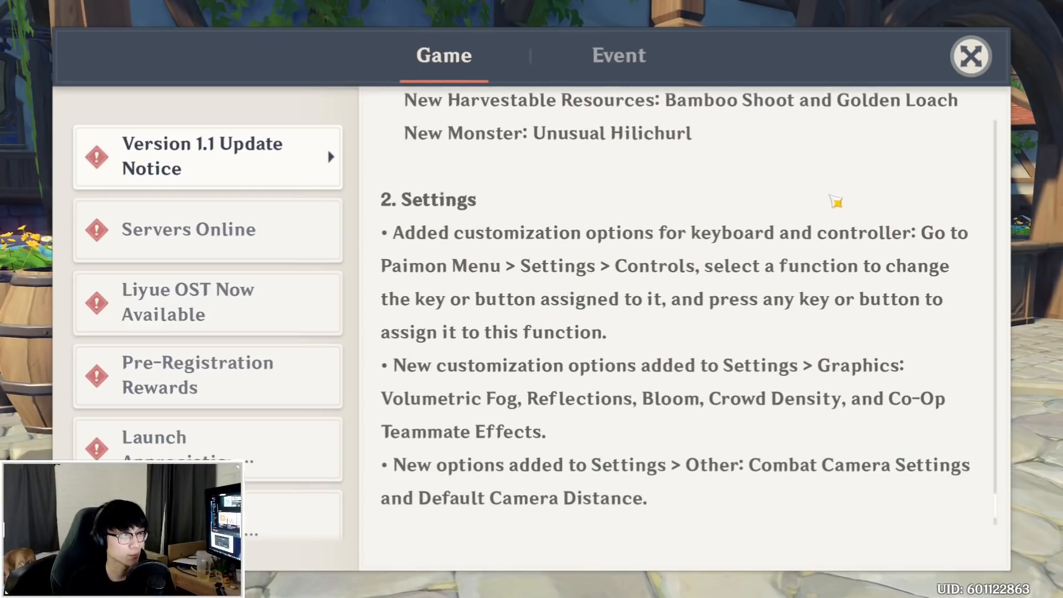
scroll(down, 3)
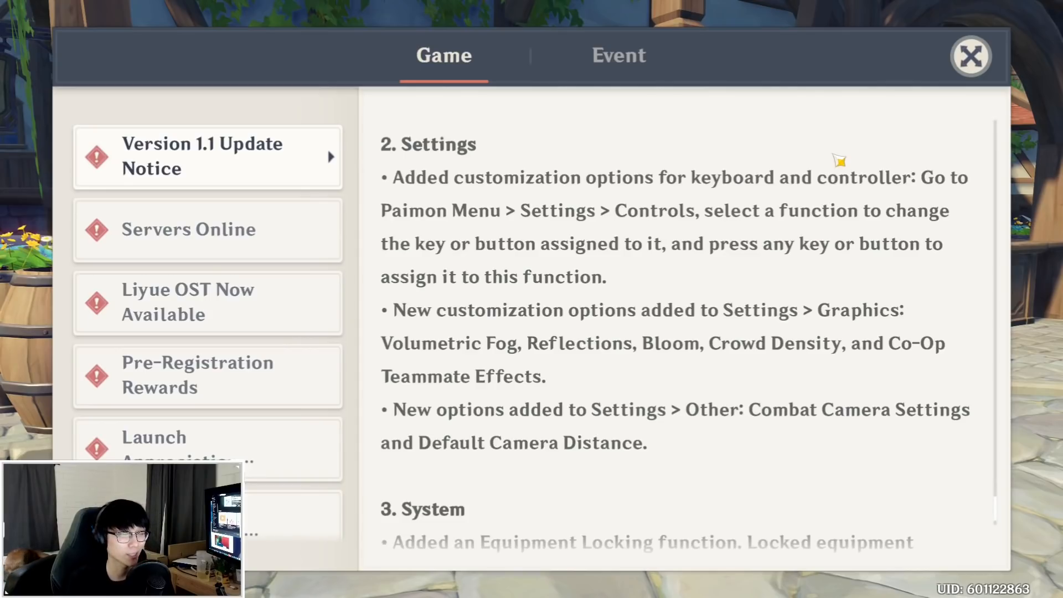
mouse_move(812, 287)
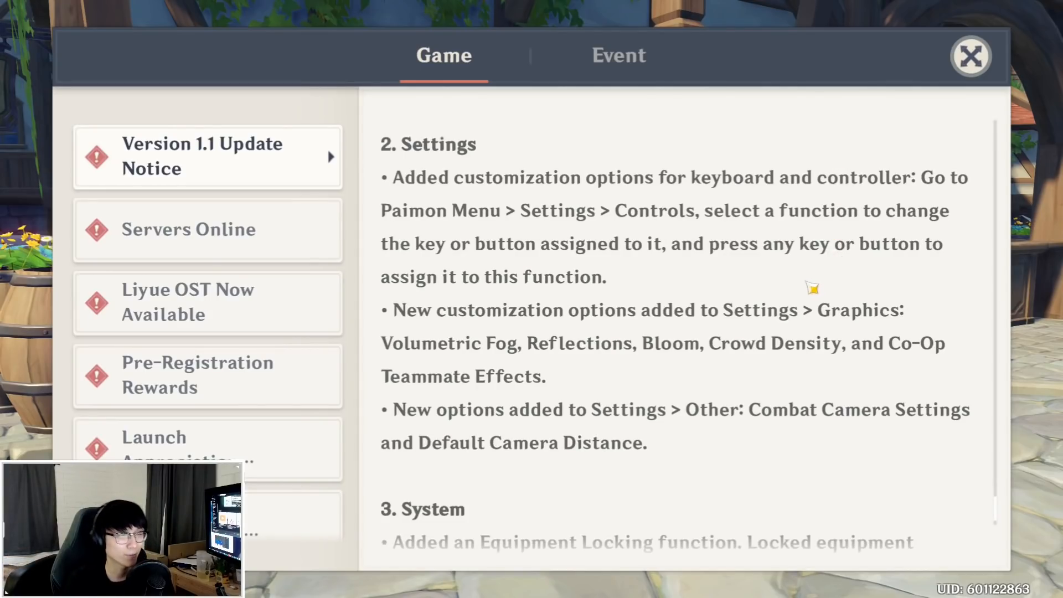
mouse_move(478, 351)
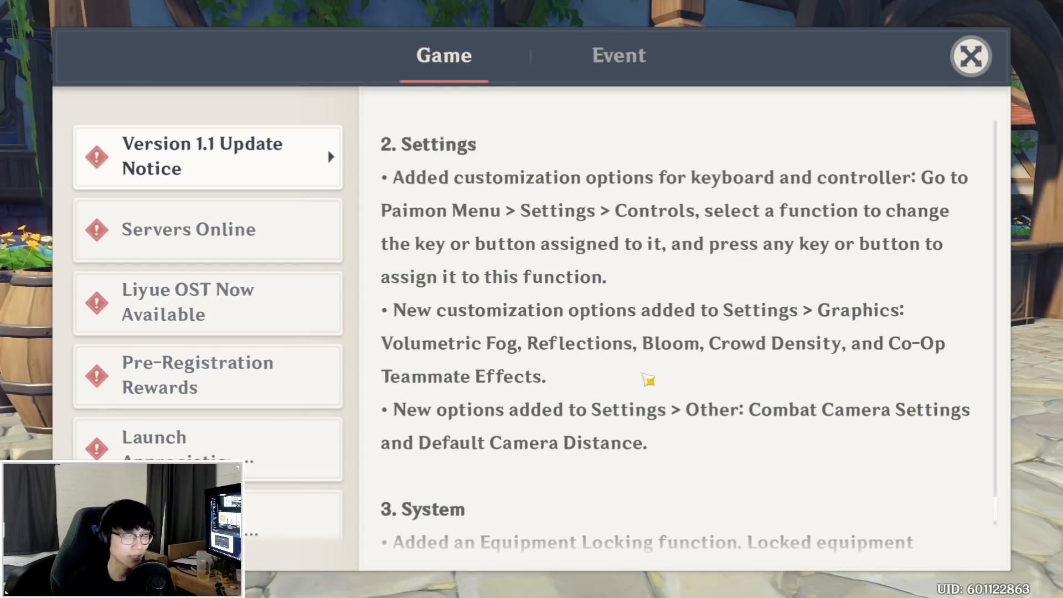
mouse_move(653, 387)
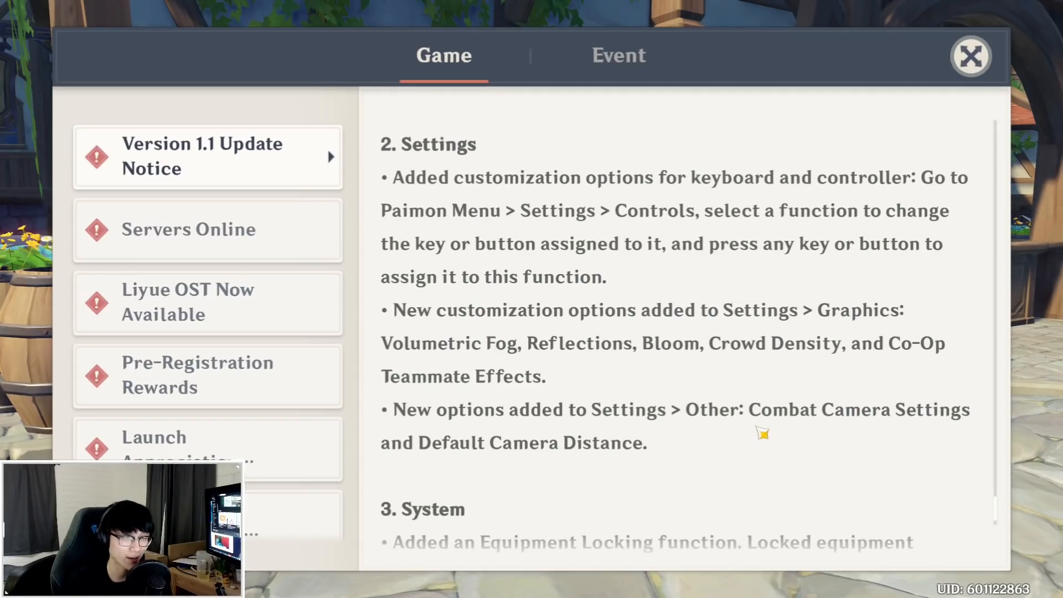
mouse_move(602, 465)
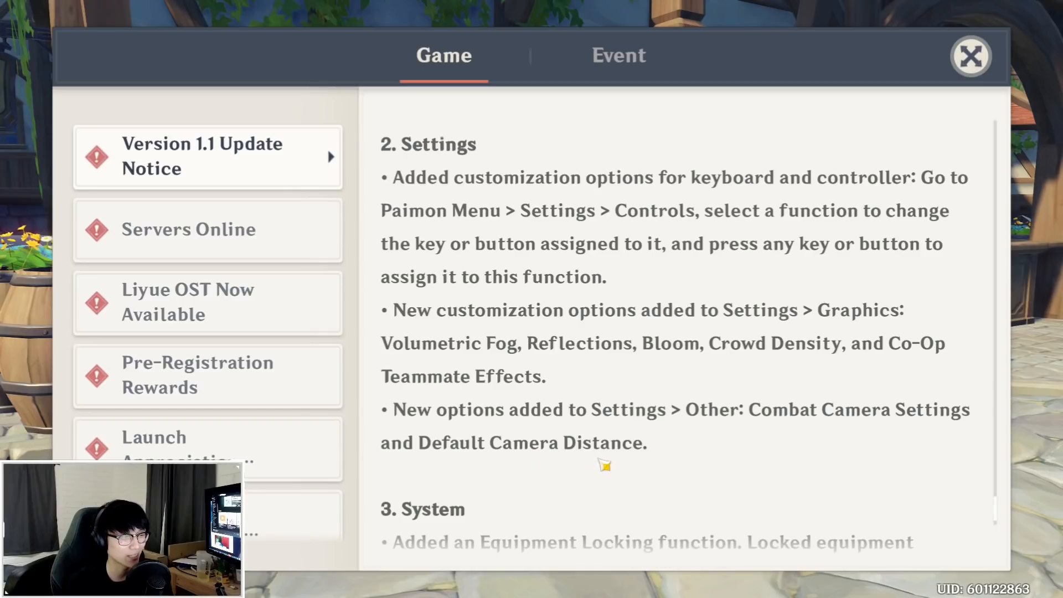
scroll(down, 3)
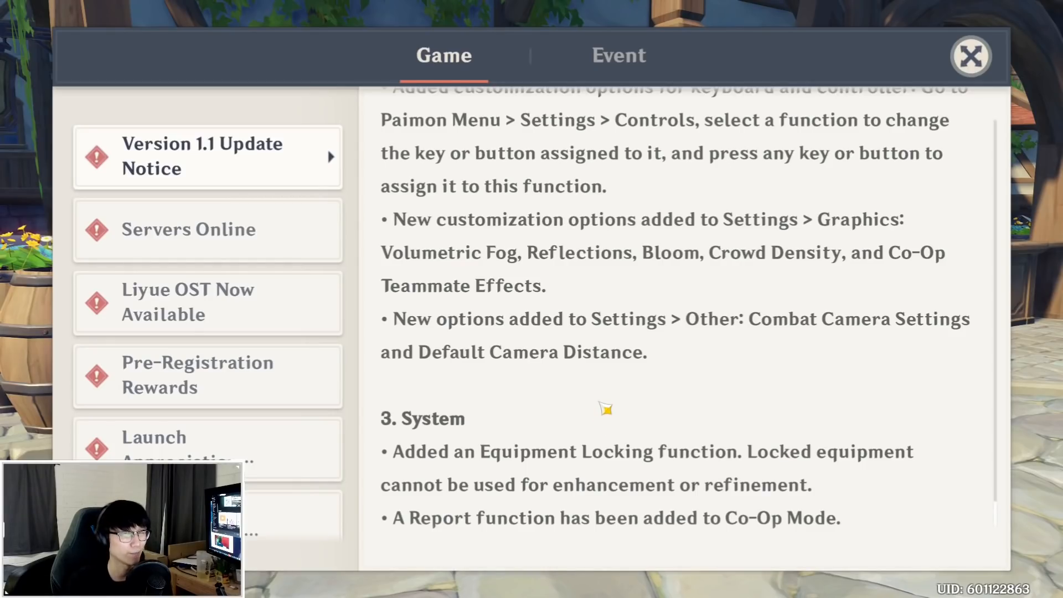
mouse_move(902, 437)
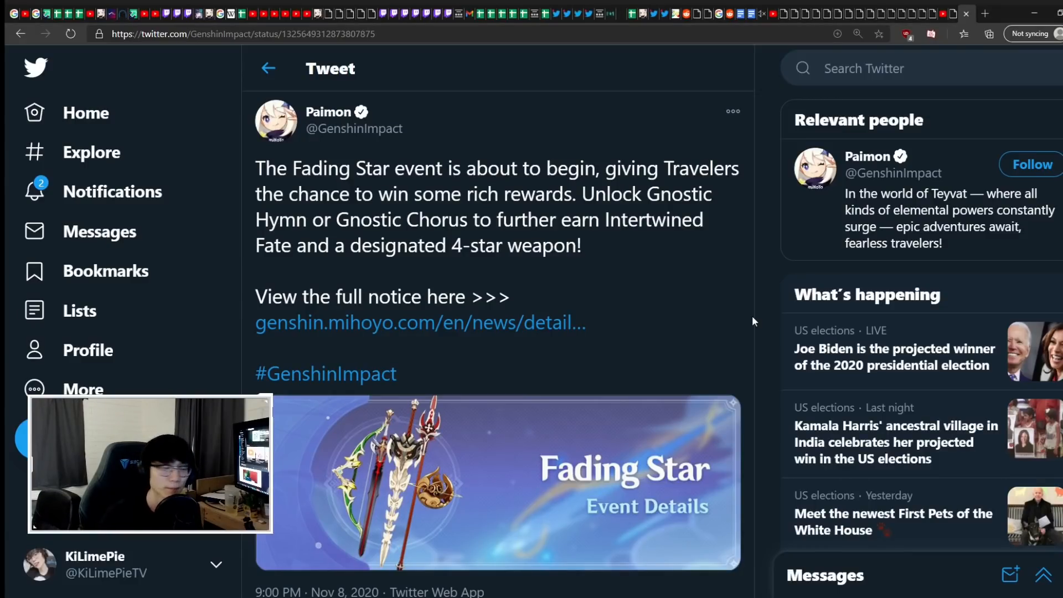
mouse_move(645, 404)
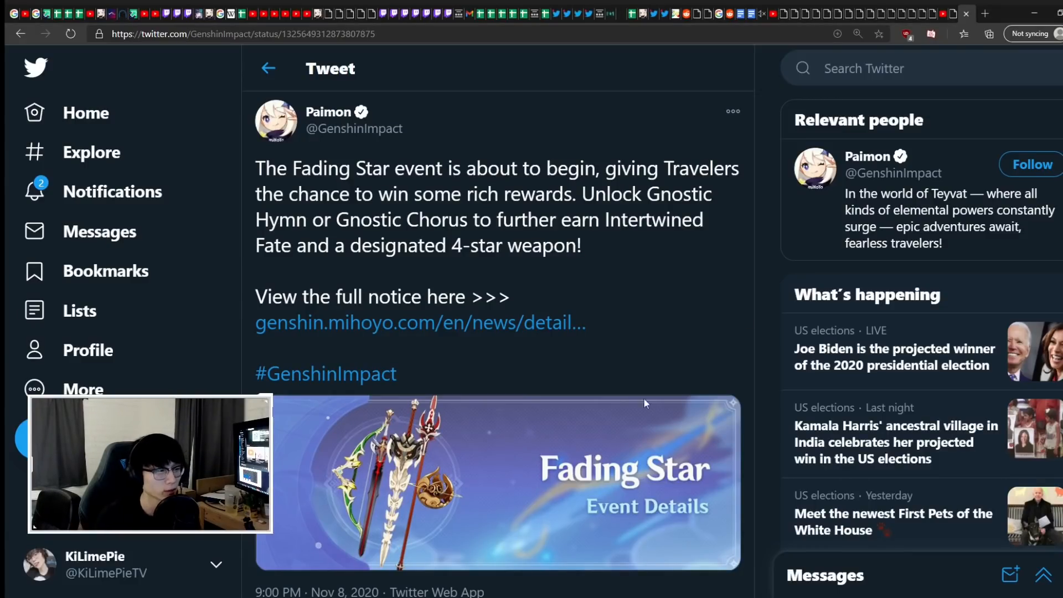
Step: Switch to the GenshinImpact tweet about the Fading Star event to read it
click(495, 481)
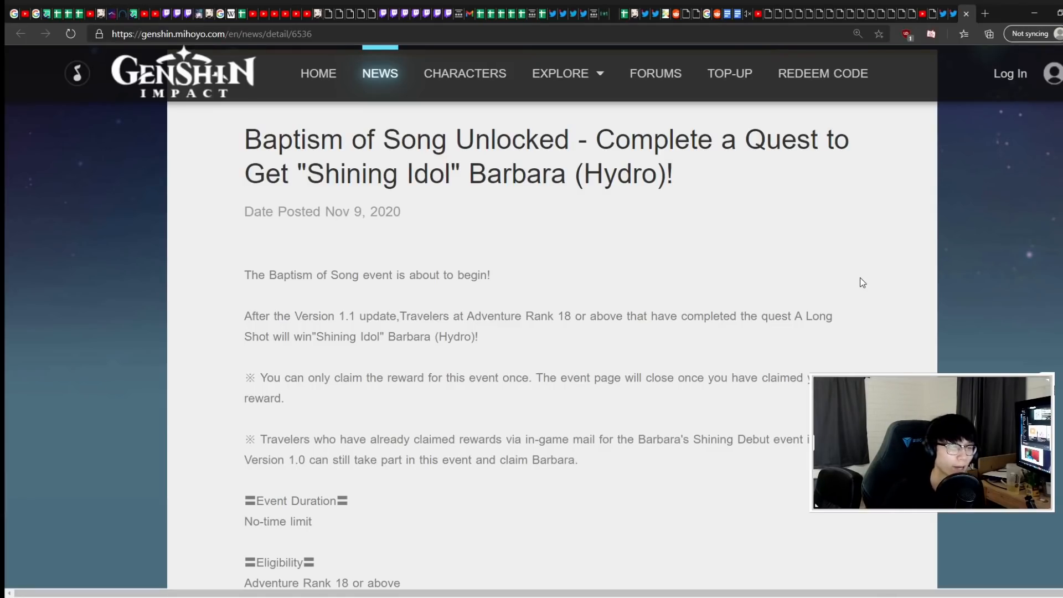
Step: Scroll the Baptism of Song notice down to its event duration and eligibility details
scroll(down, 3)
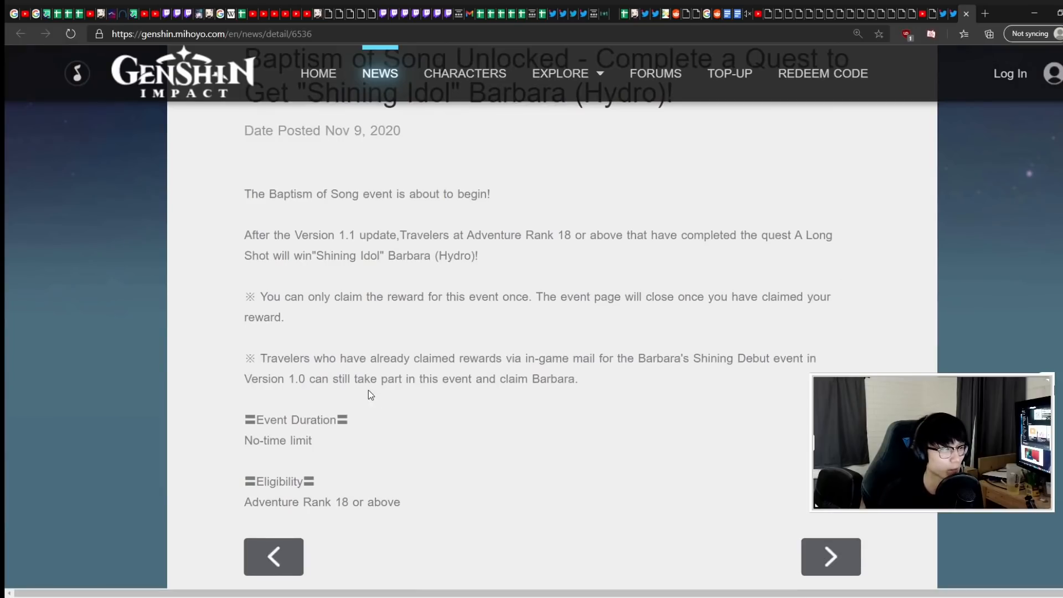
mouse_move(446, 374)
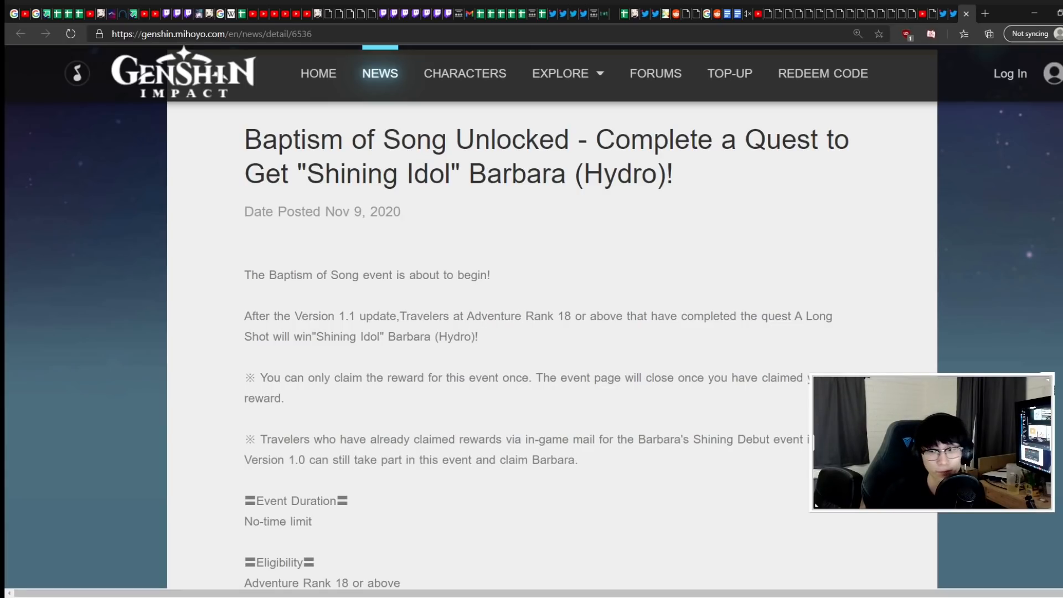
Step: Switch to the Epitome Invocation tweet tab and enlarge its Skyward Harp / Memory of Dust banner image
click(943, 13)
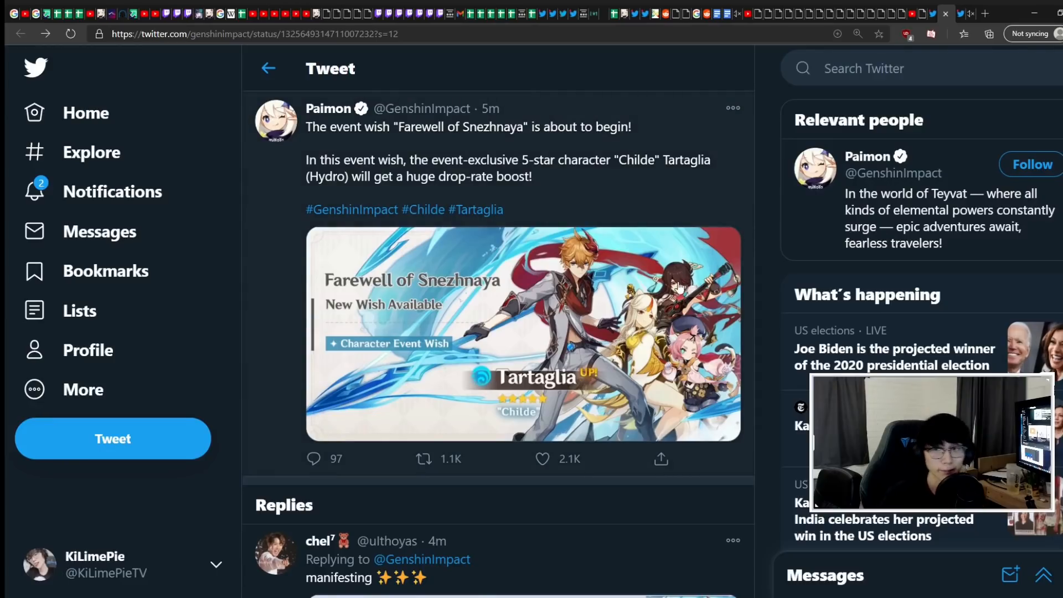
click(522, 332)
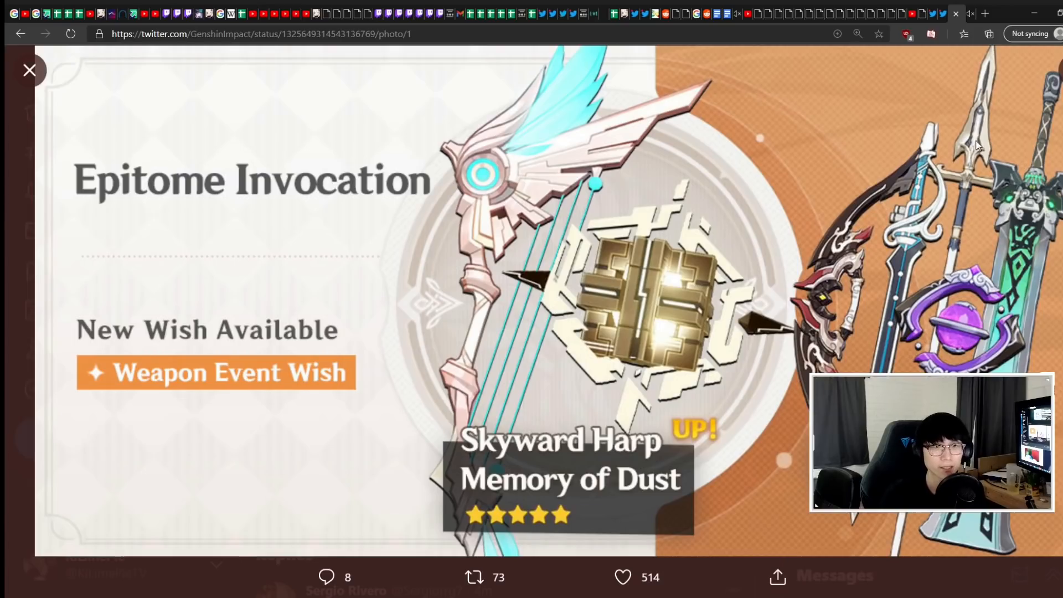
mouse_move(983, 247)
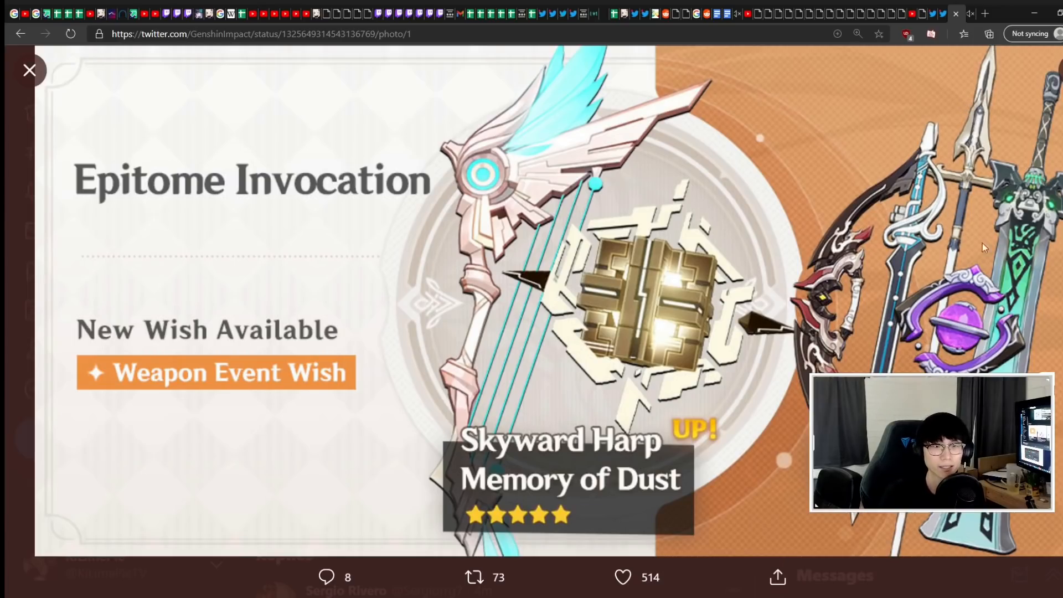